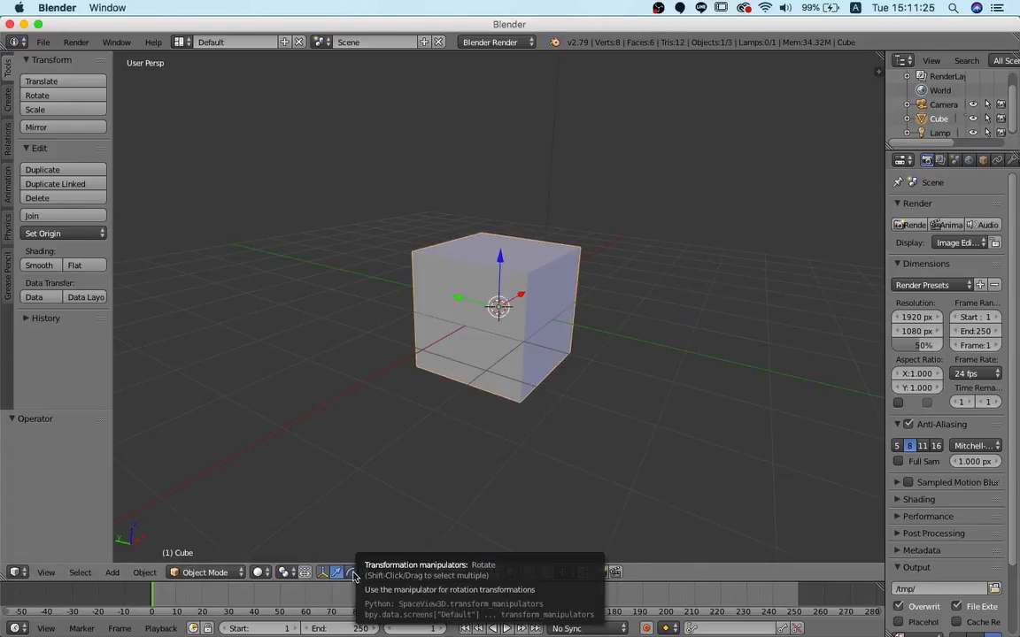
Switch the cube's transform orientation to Local and stretch it into a tall block.
click(367, 571)
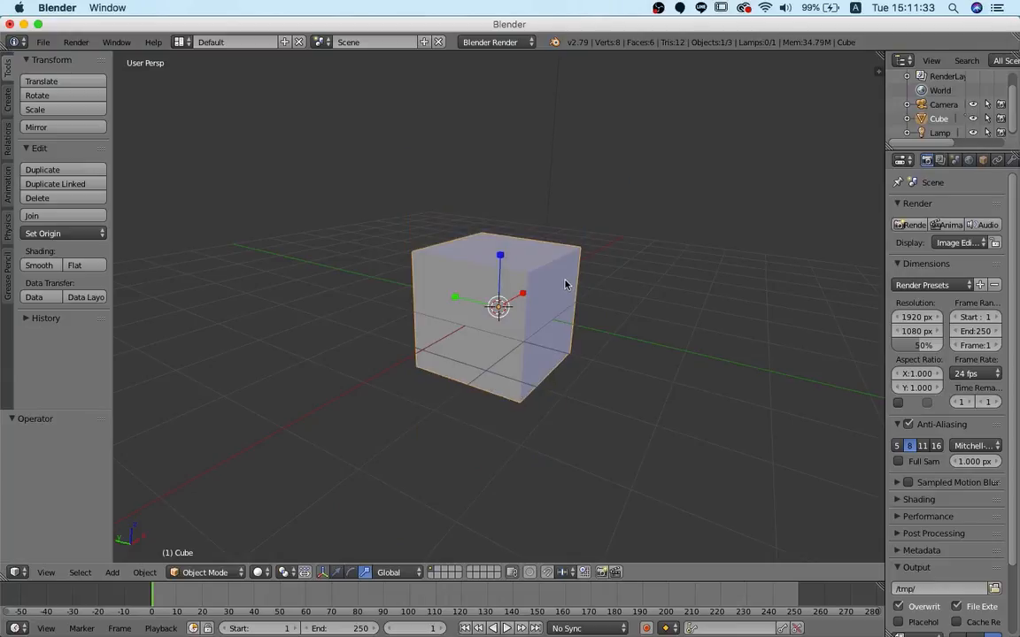
mouse_move(388, 571)
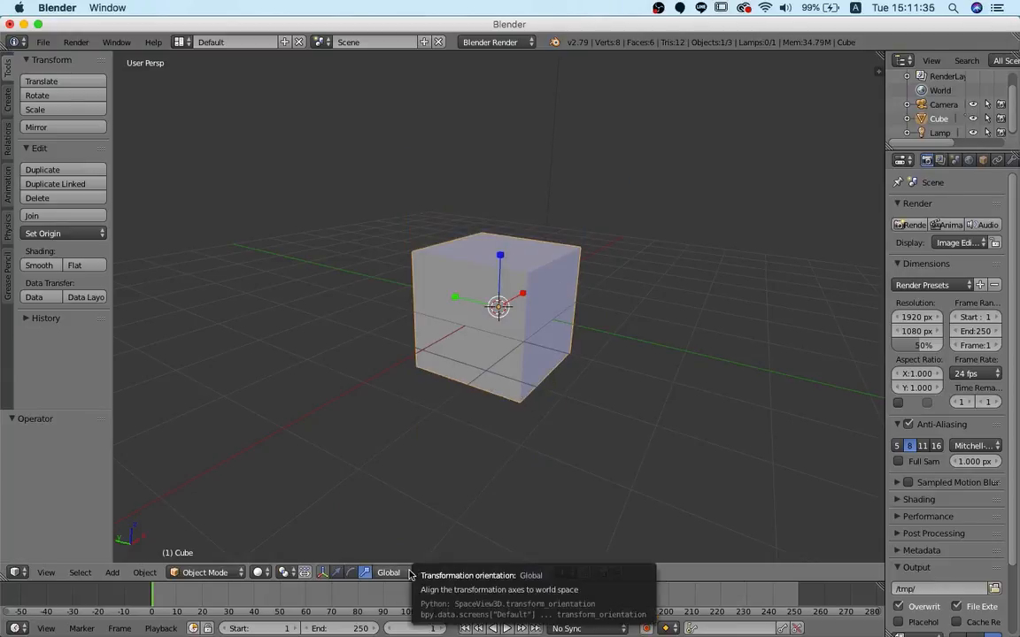
click(387, 572)
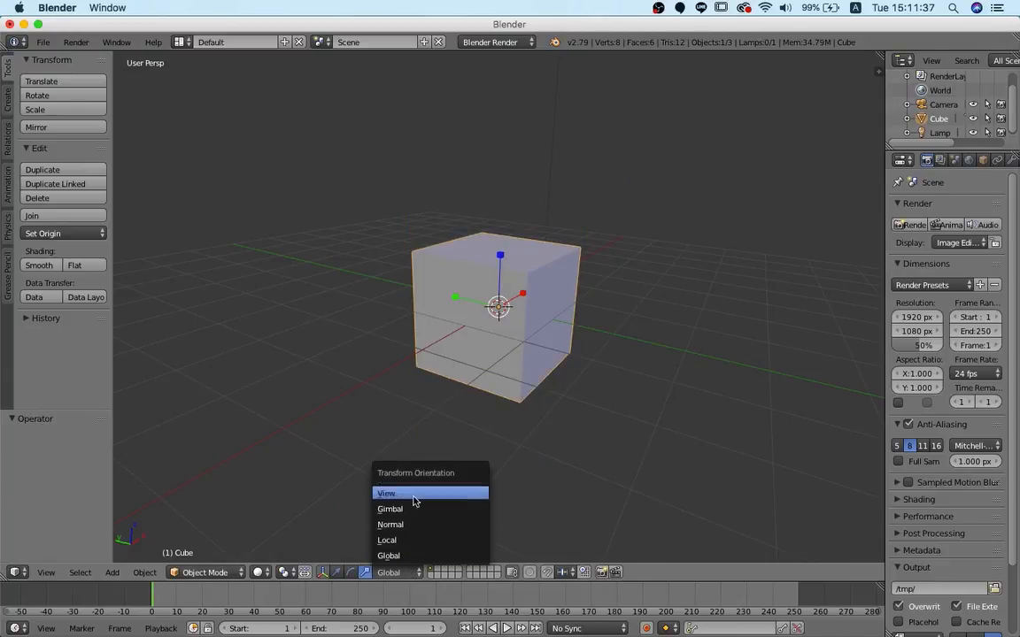
click(386, 540)
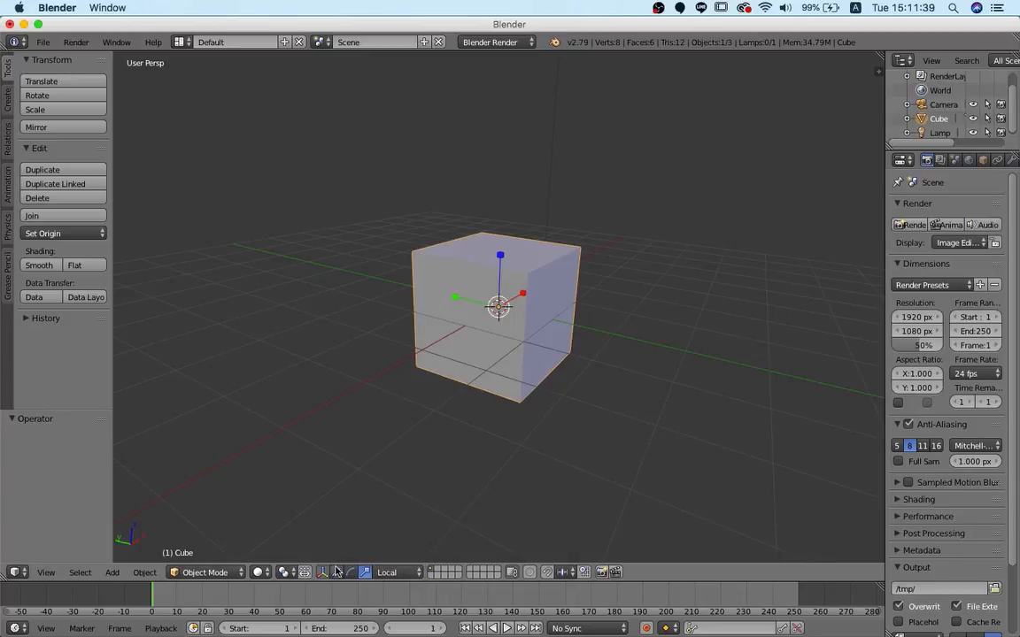
drag(499, 308, 499, 230)
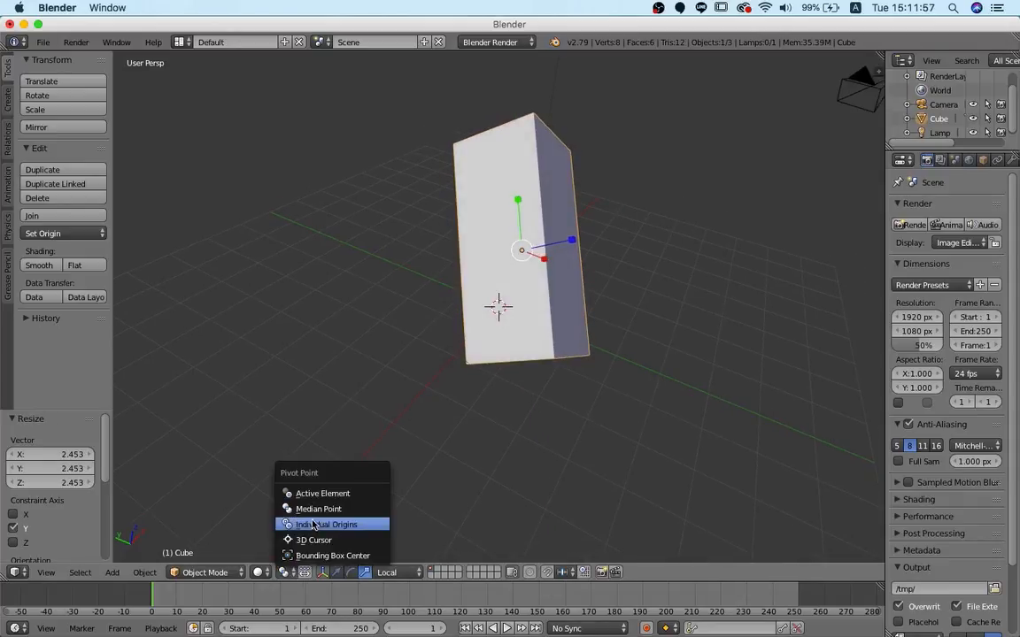
mouse_move(319, 508)
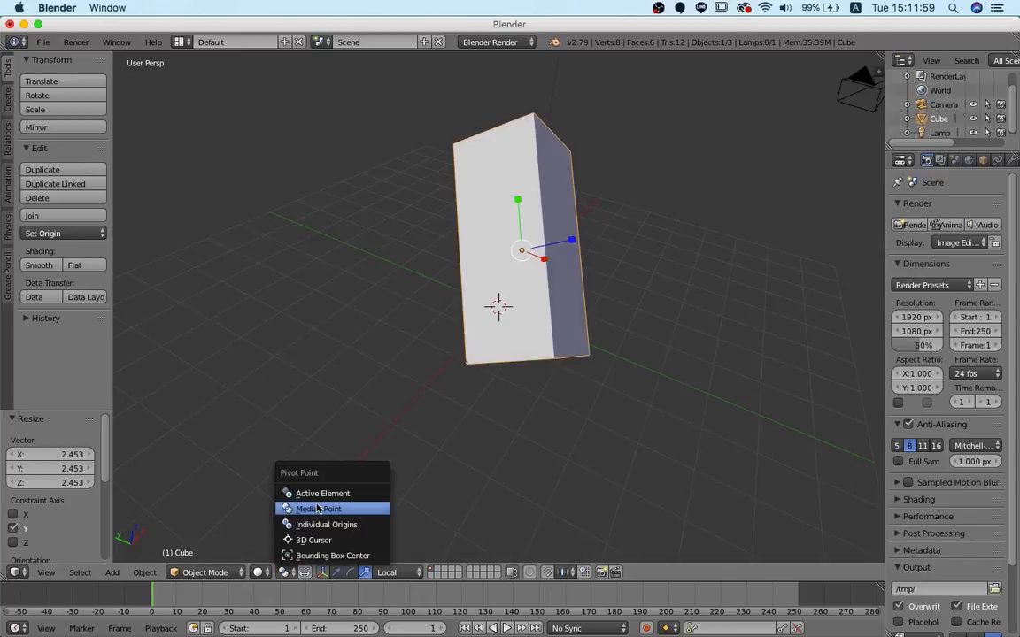
mouse_move(319, 508)
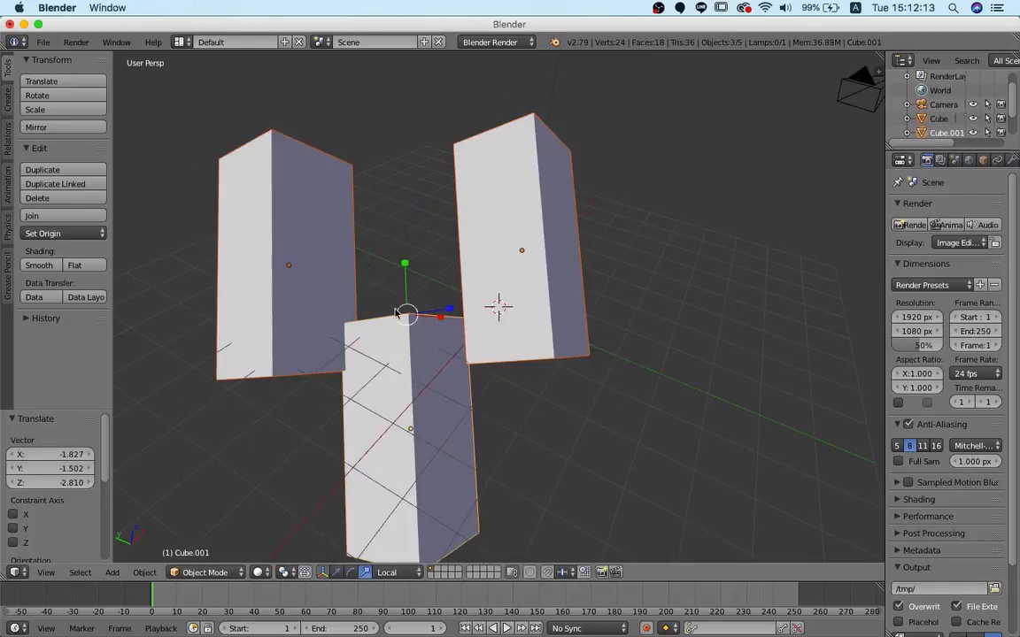
Set the Pivot Point option before scaling and duplicating the cube into three blocks.
click(284, 574)
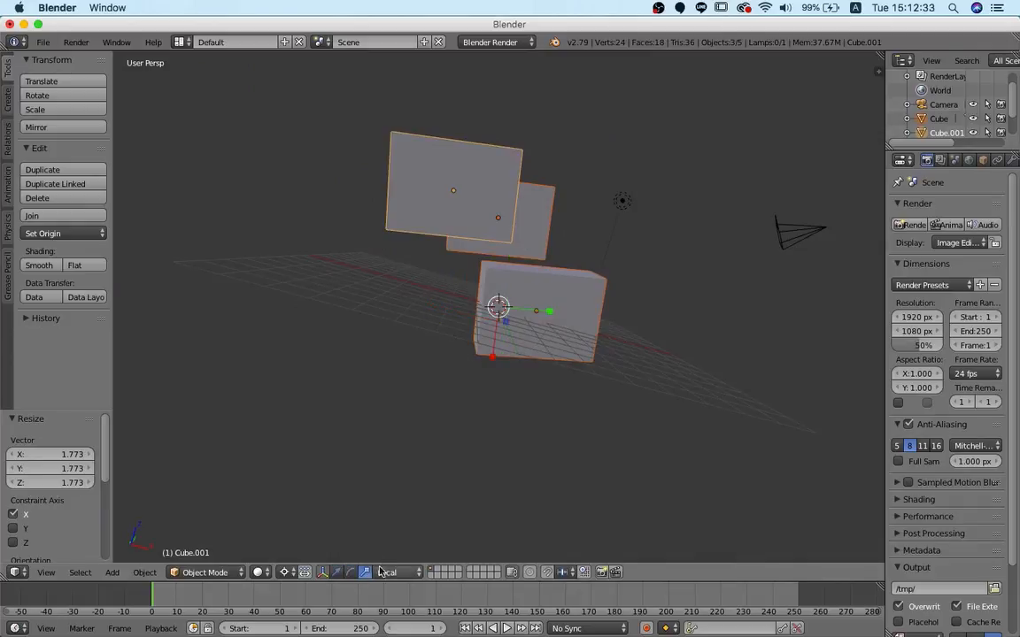
Keep the transform orientation on Local before joining the three blocks.
click(396, 572)
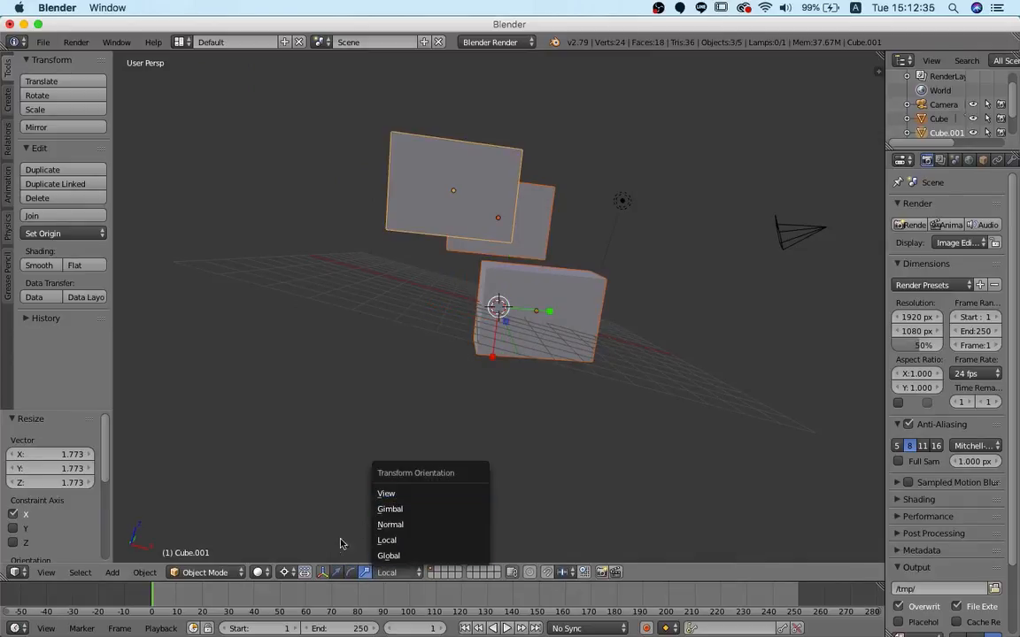
click(304, 571)
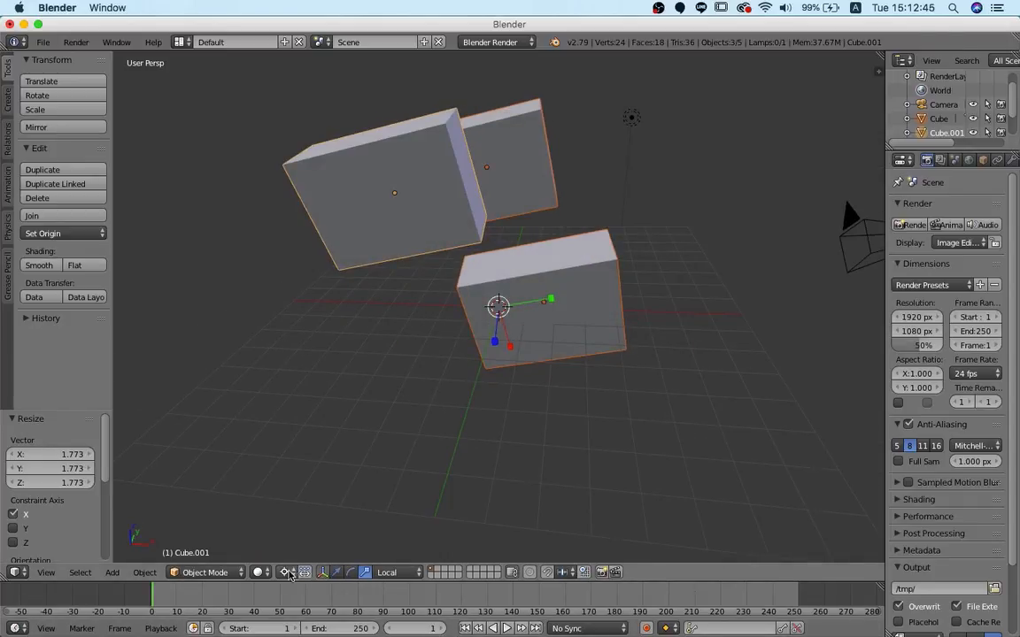
mouse_move(386, 573)
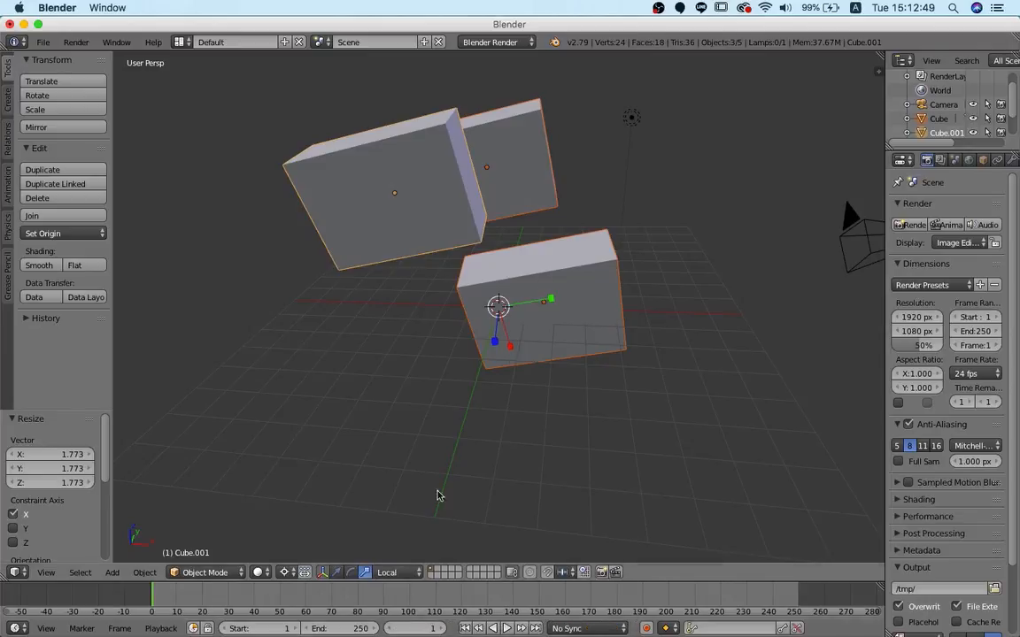
mouse_move(435, 365)
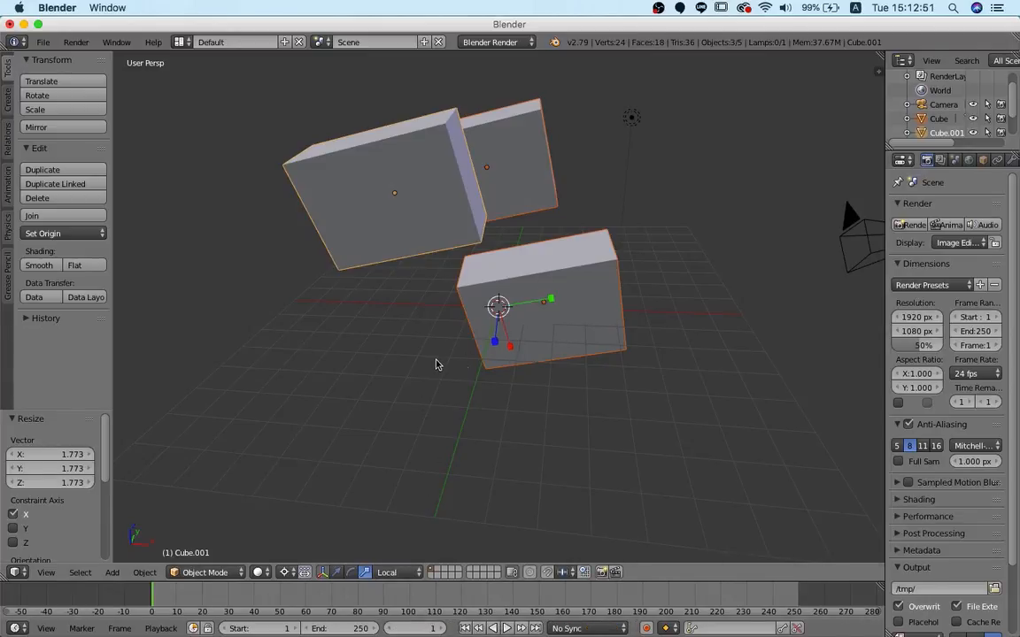
mouse_move(285, 340)
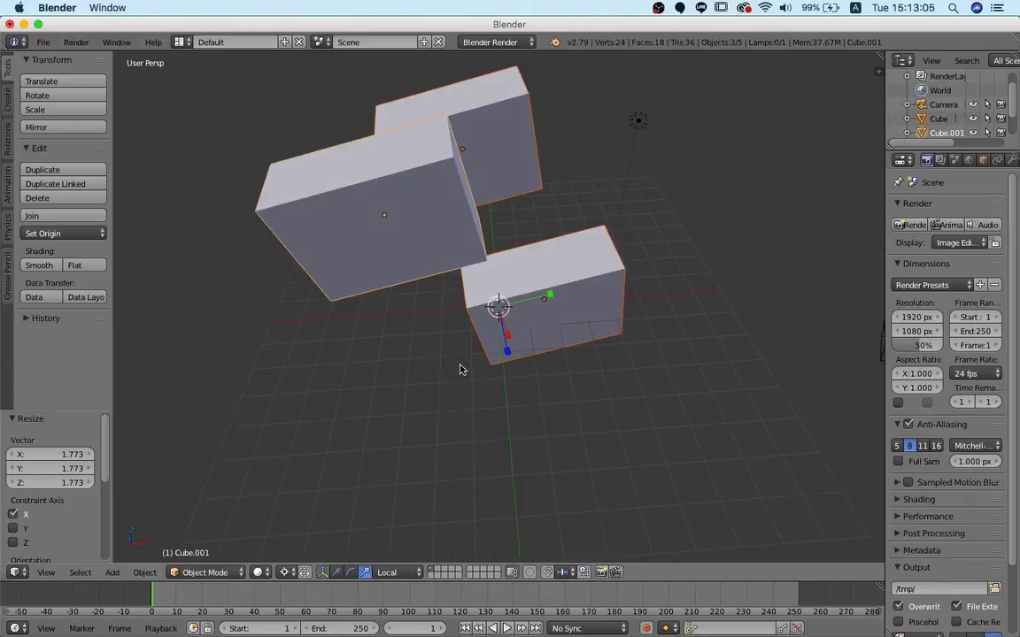
mouse_move(322, 571)
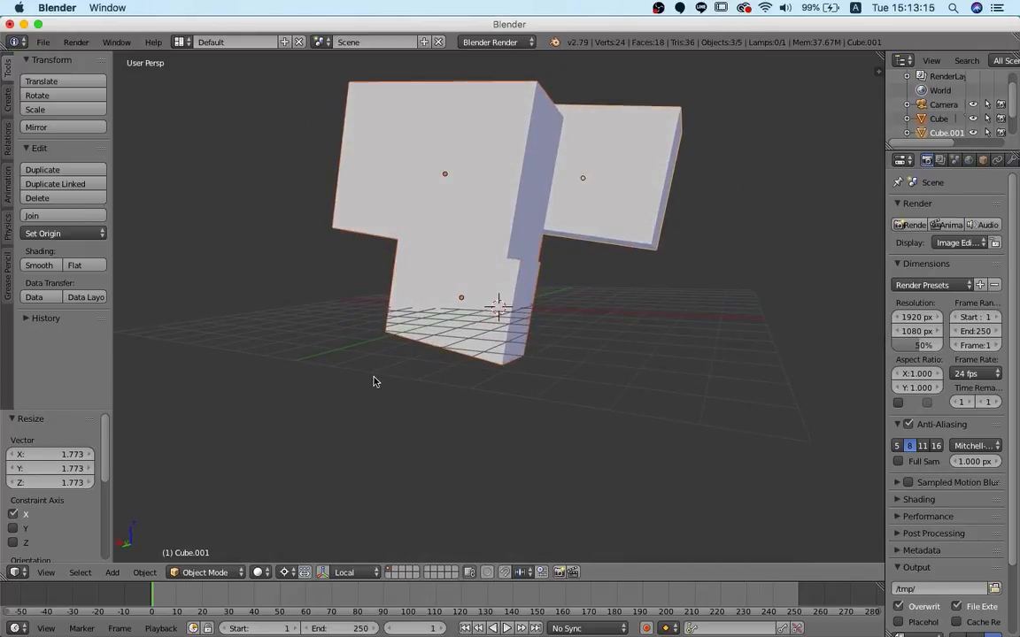
mouse_move(606, 323)
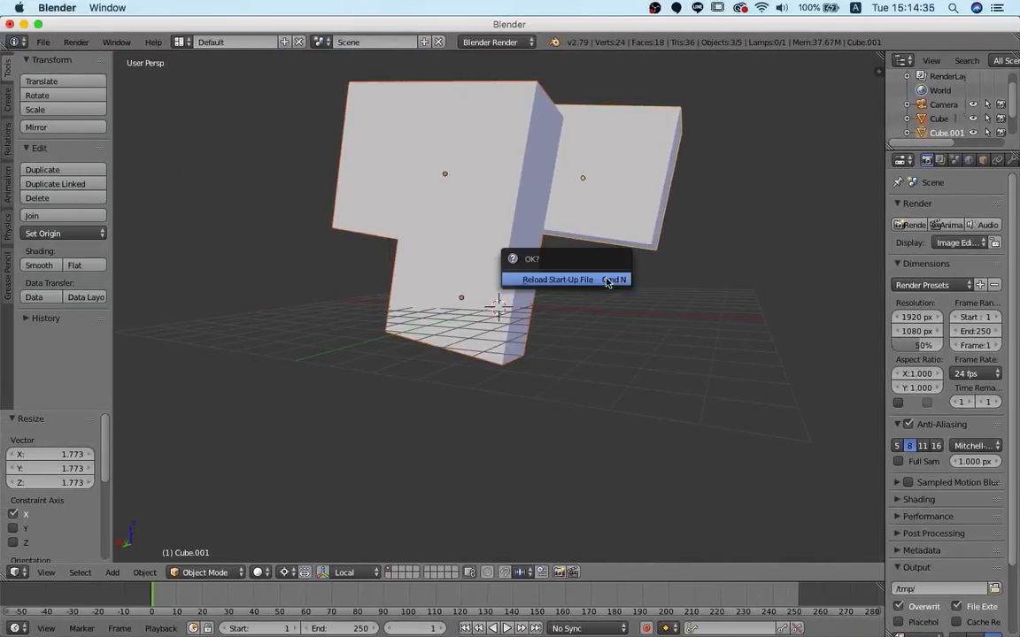
Reload the start-up file and return the moved cube to the scene centre.
click(557, 279)
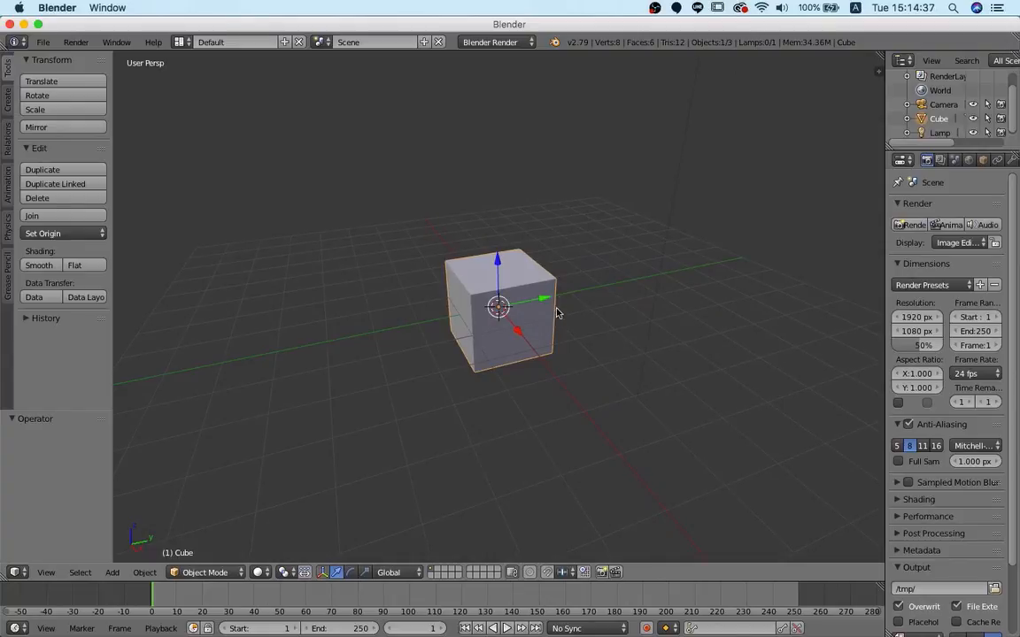
mouse_move(522, 370)
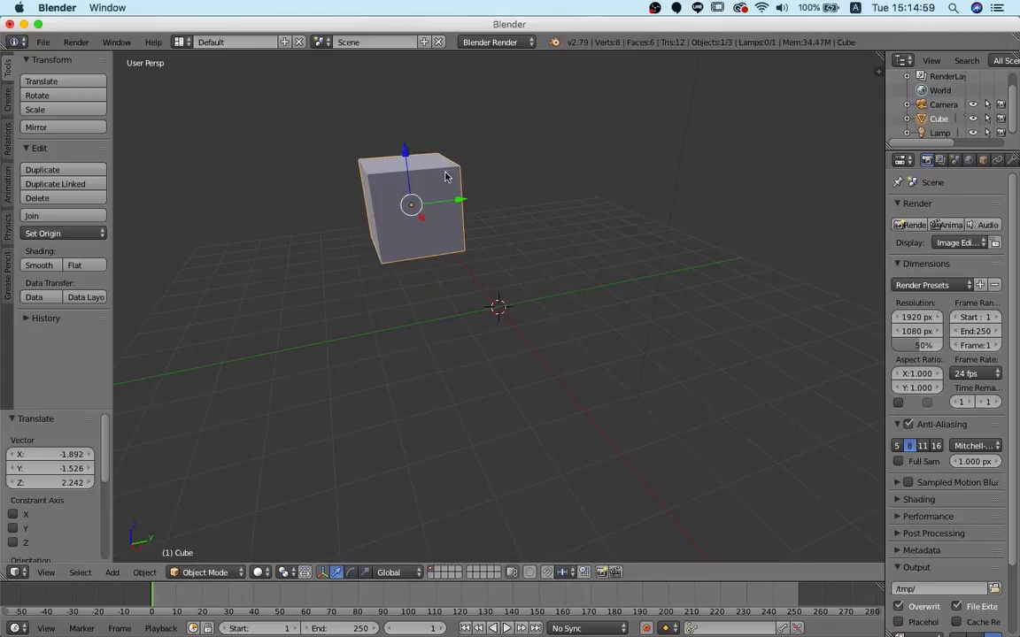
mouse_move(397, 196)
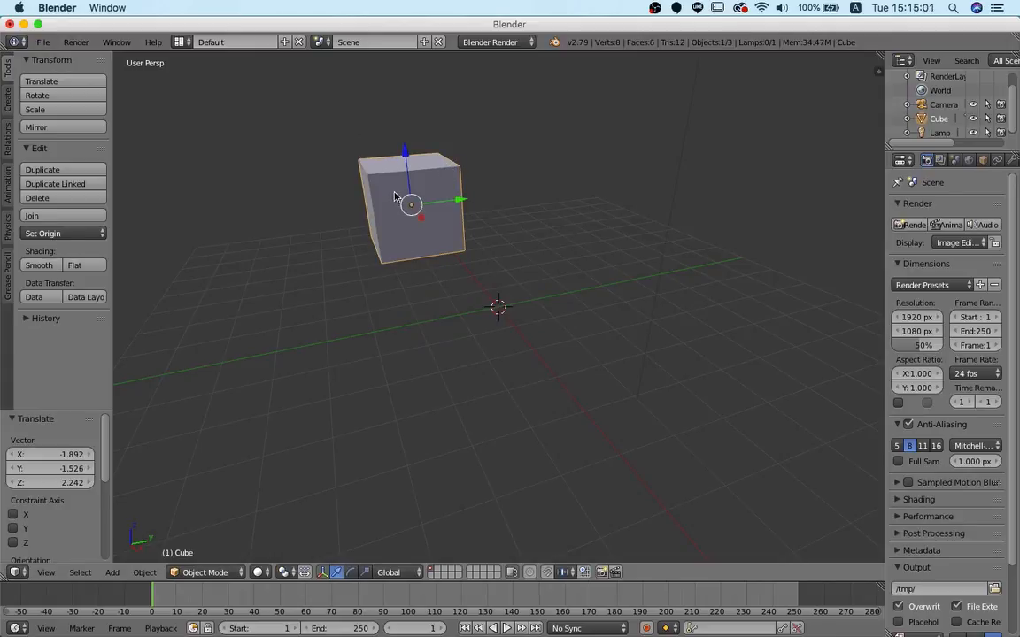
drag(411, 205, 499, 308)
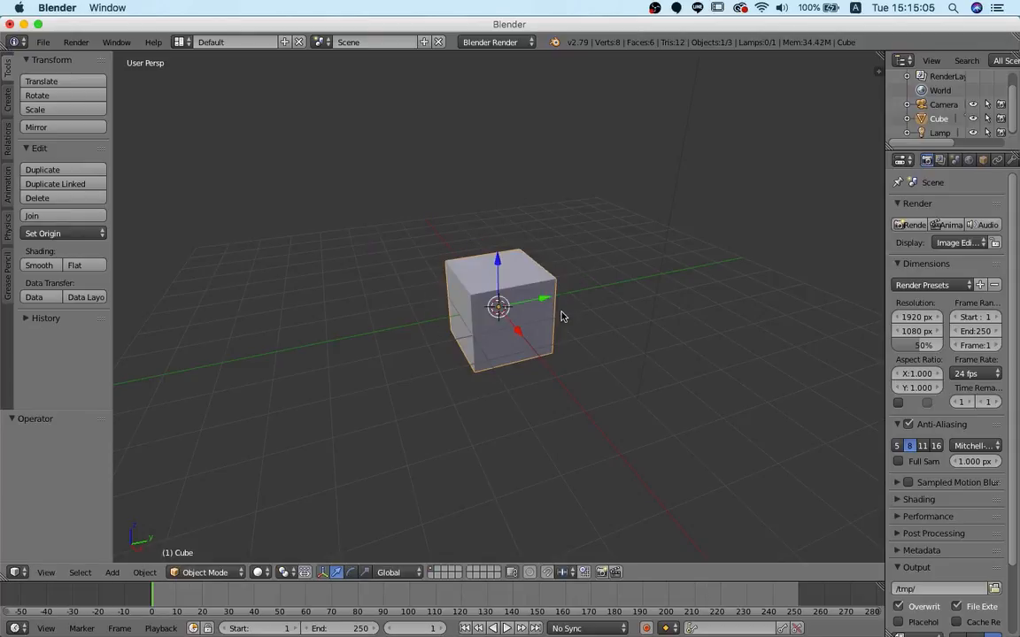
key(s)
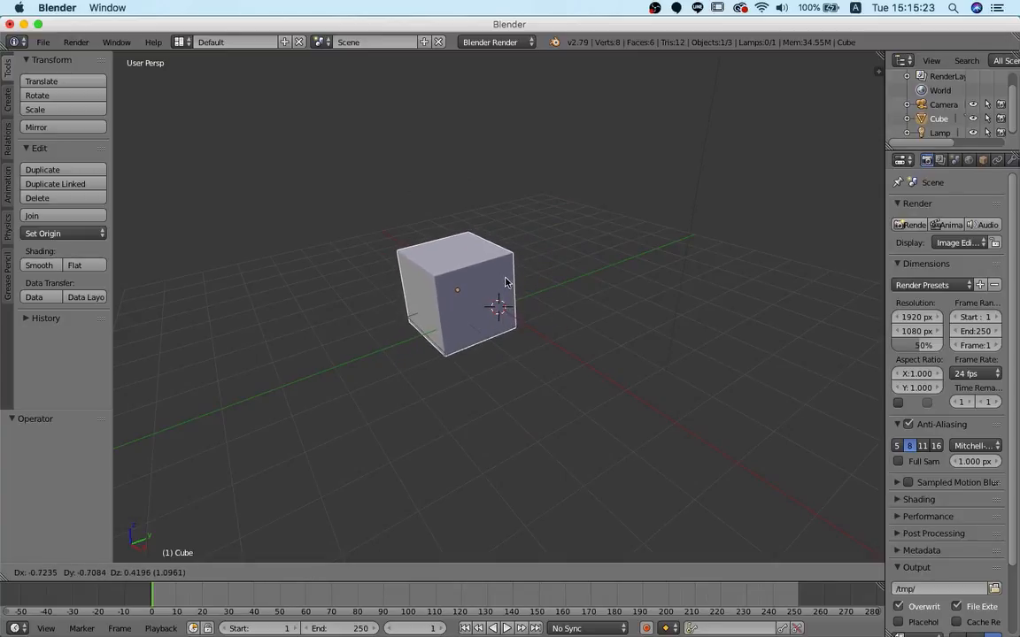
drag(457, 292, 492, 286)
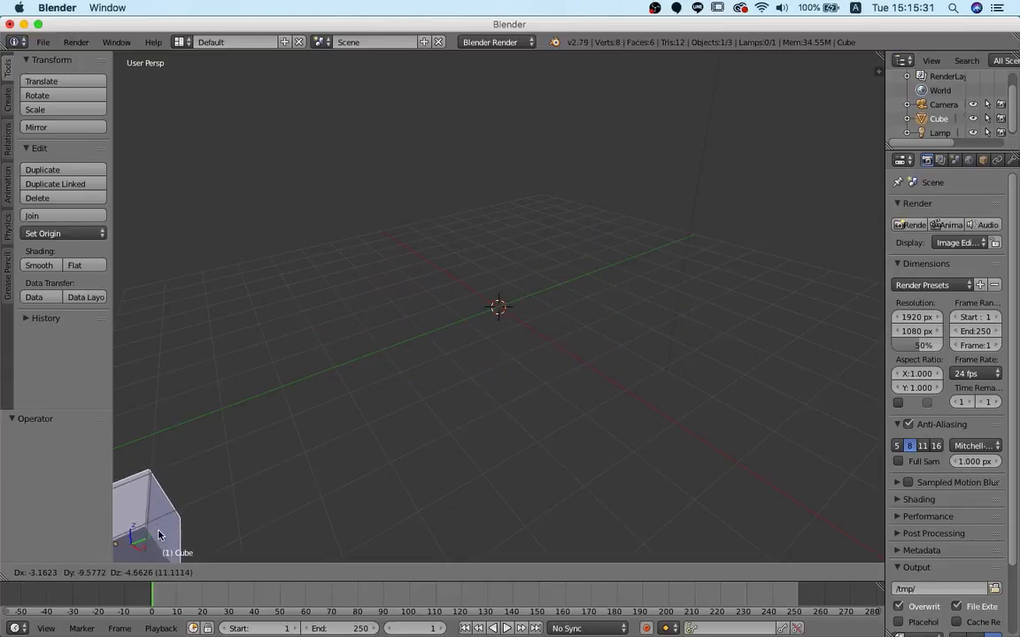
drag(146, 513, 381, 310)
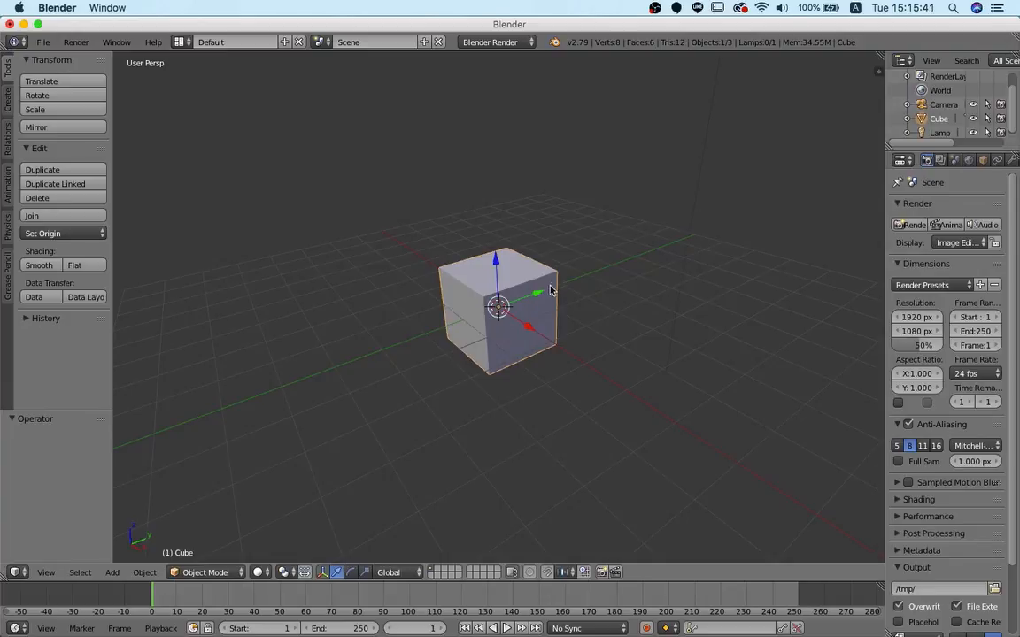
drag(549, 290, 527, 339)
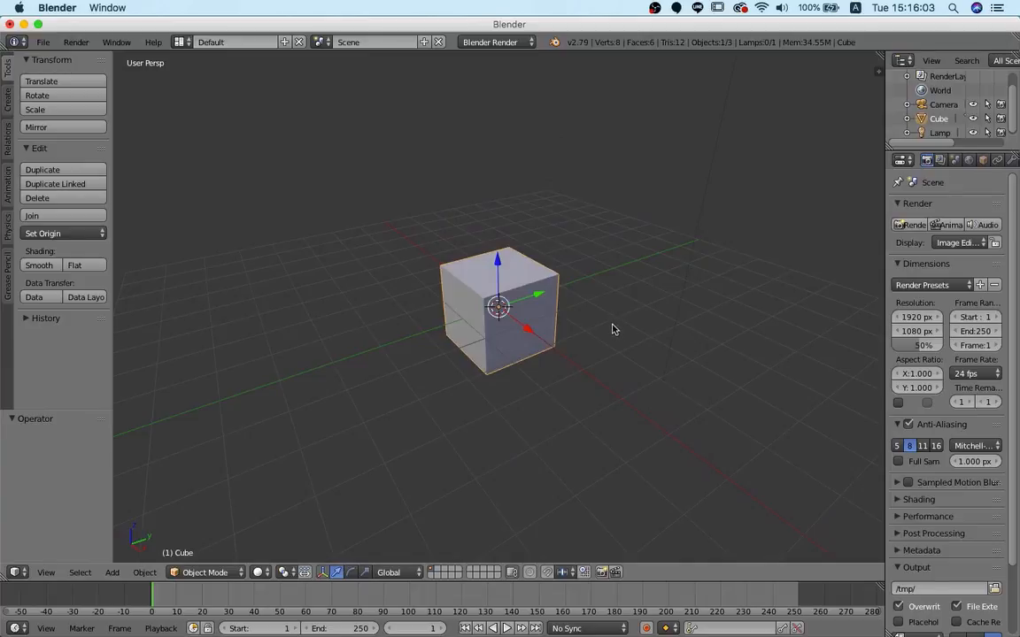
Scale the cube up about threefold, then reset it to its original scale.
drag(499, 310, 464, 265)
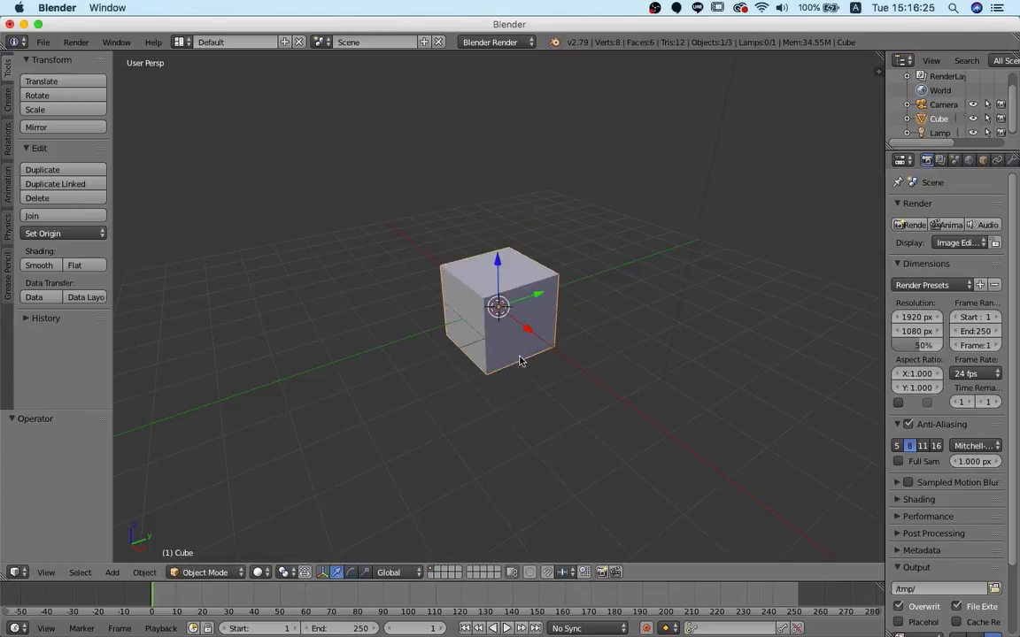
mouse_move(531, 418)
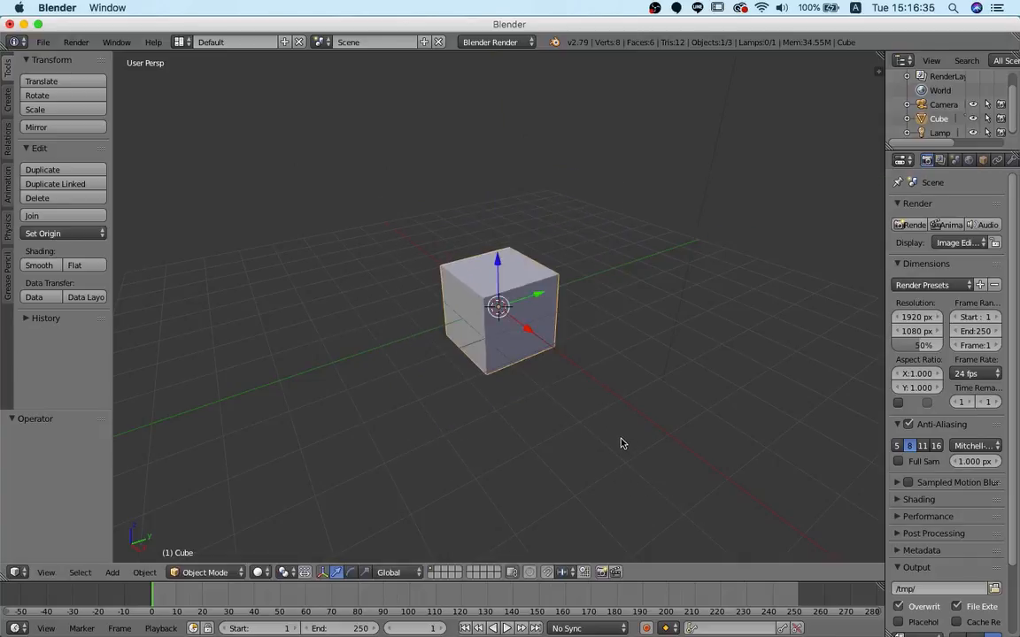
mouse_move(517, 399)
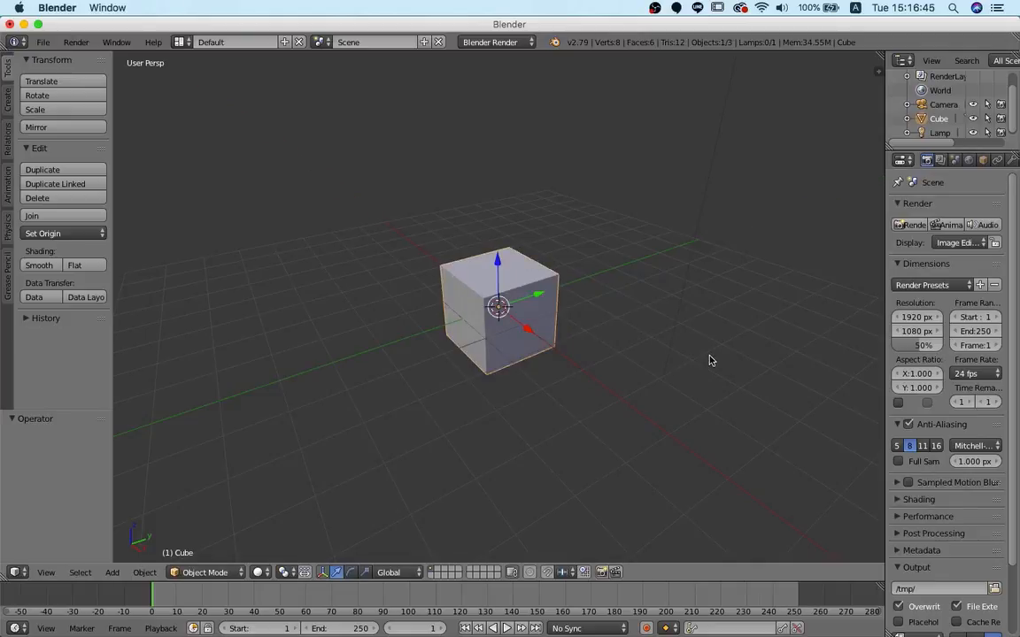
mouse_move(540, 436)
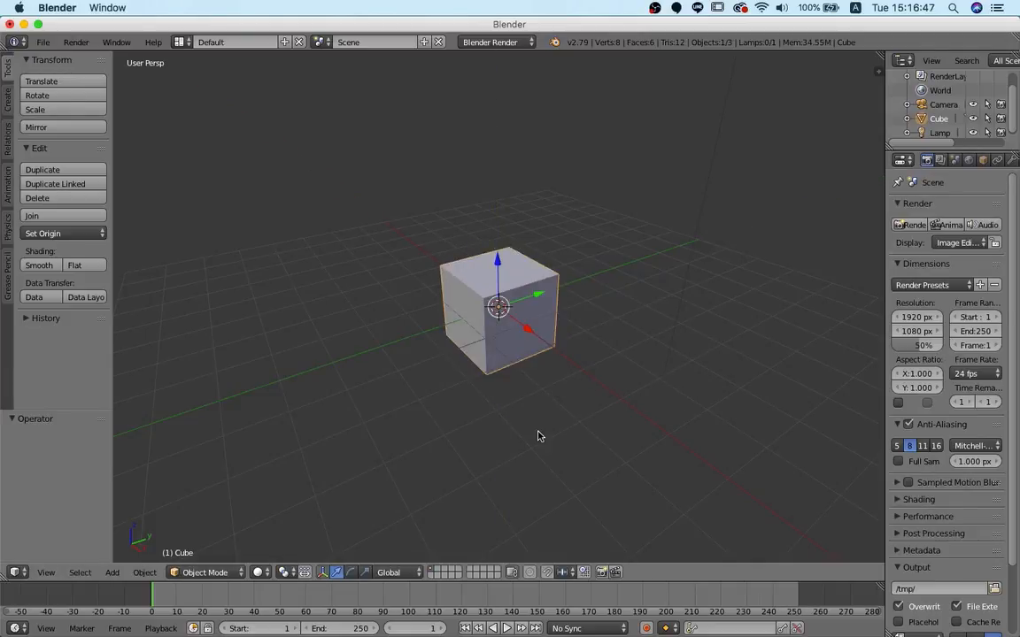
mouse_move(428, 468)
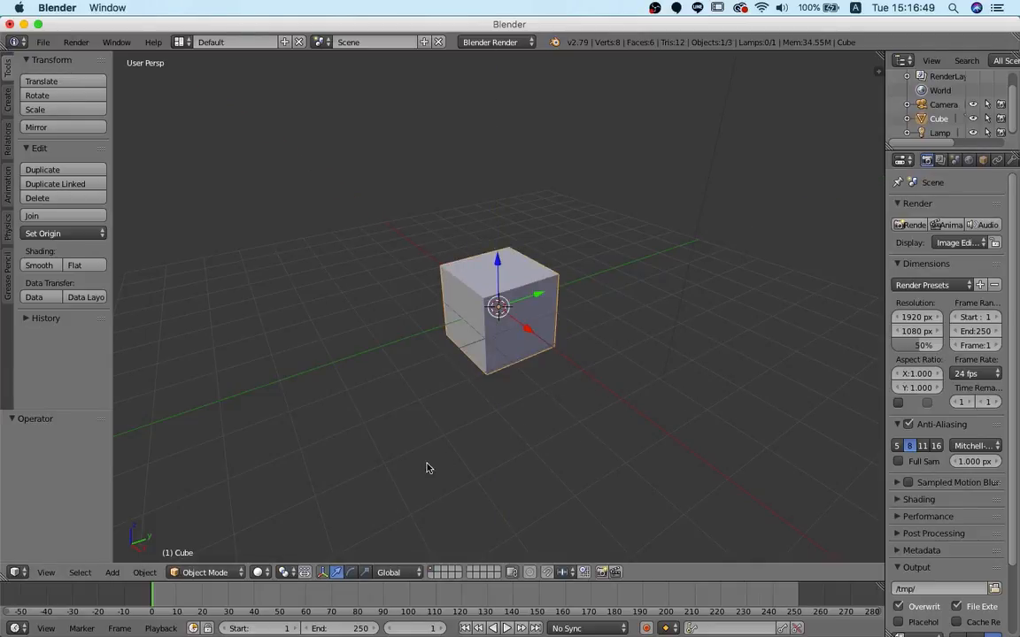
mouse_move(541, 419)
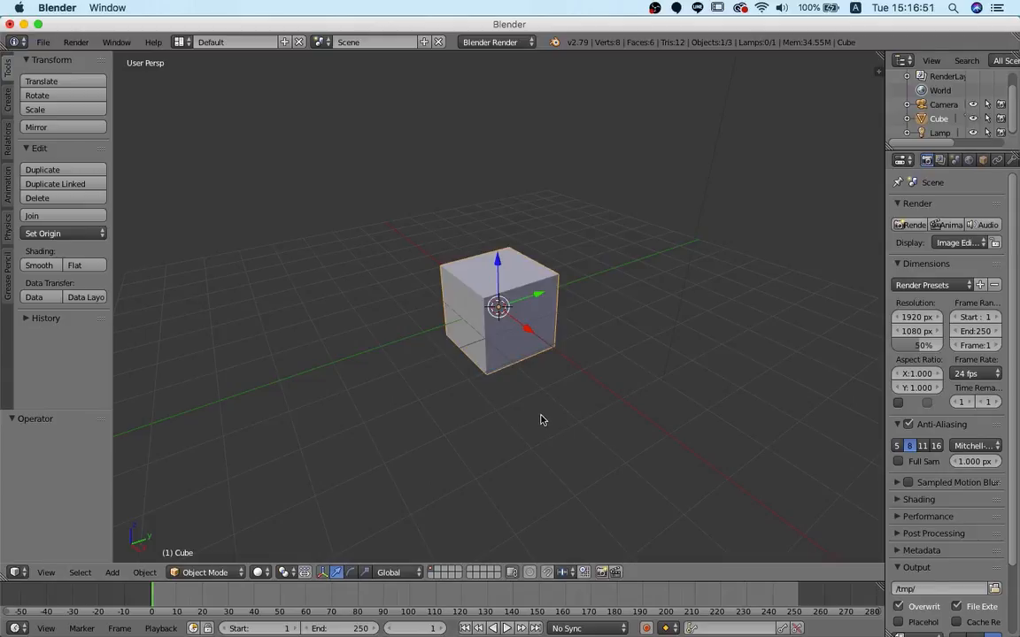
mouse_move(662, 423)
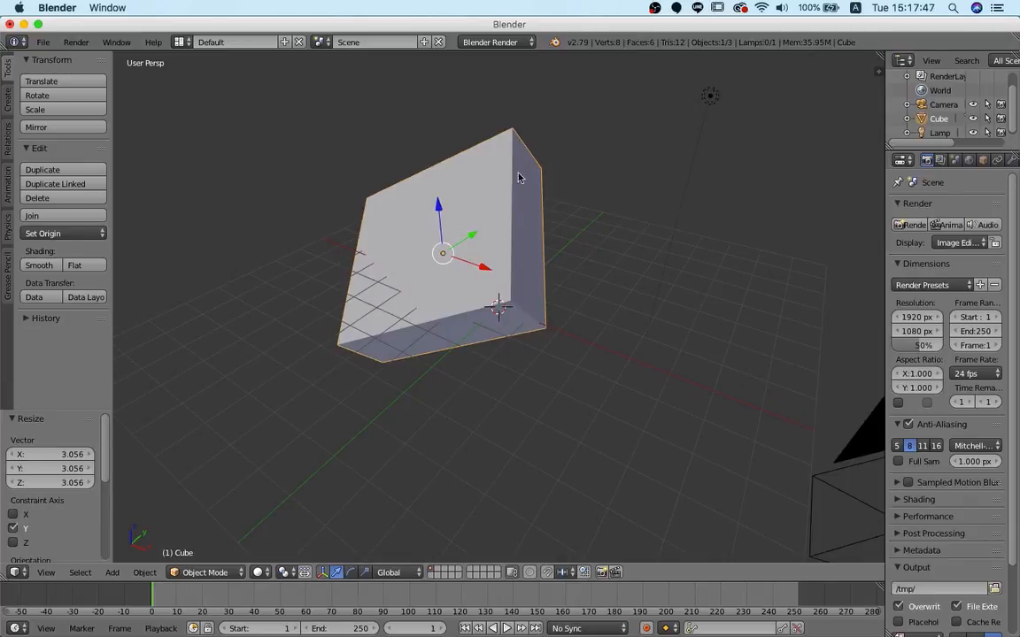
key(n)
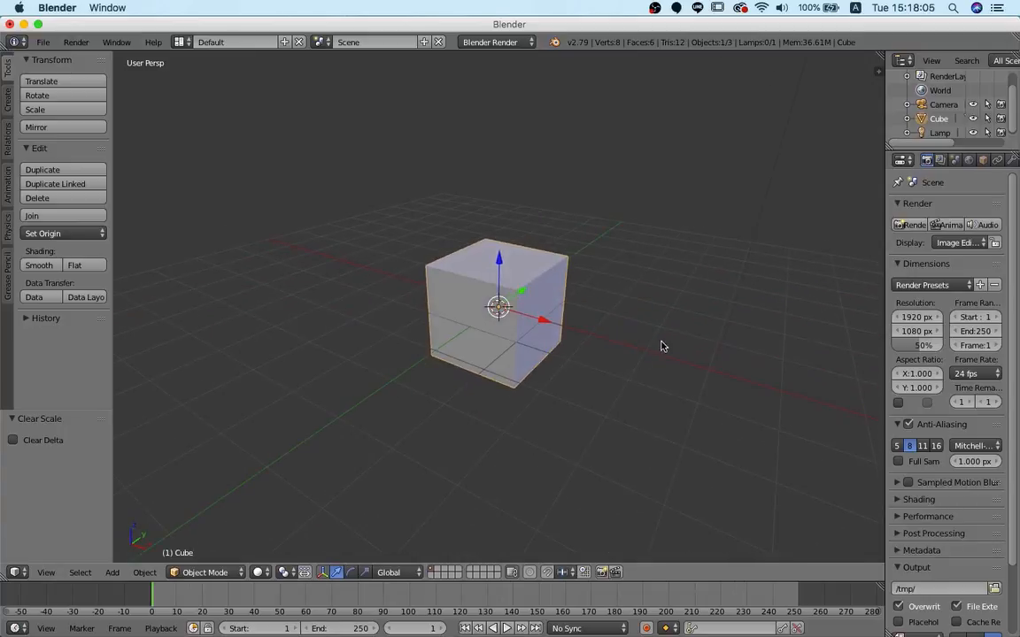
Change the viewpoint and begin moving the cube along a single global axis.
key(n)
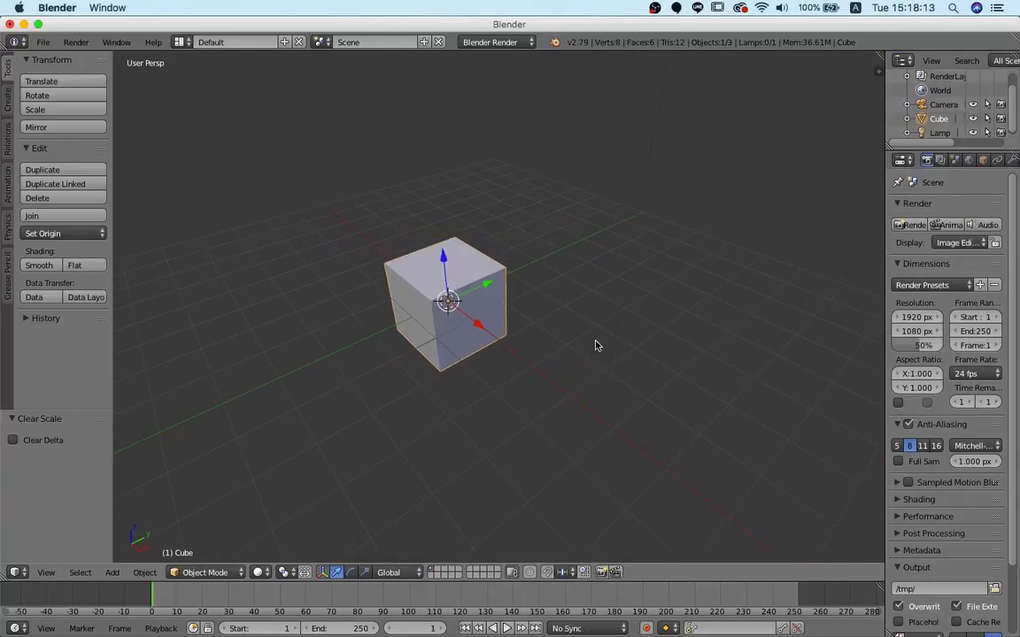
key(cmd+tab)
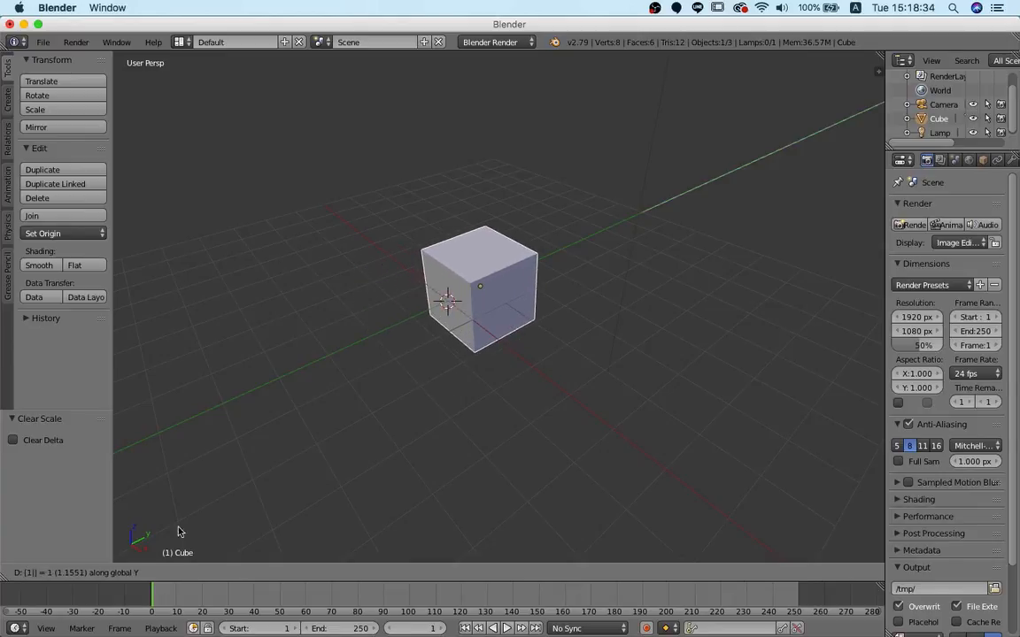
mouse_move(864, 481)
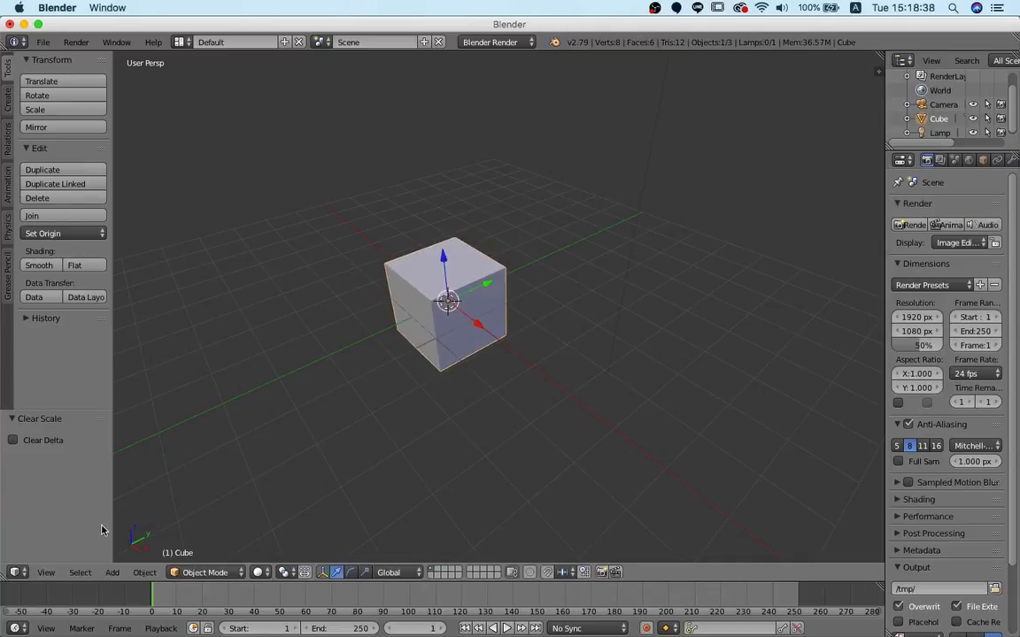
mouse_move(168, 581)
text(1)
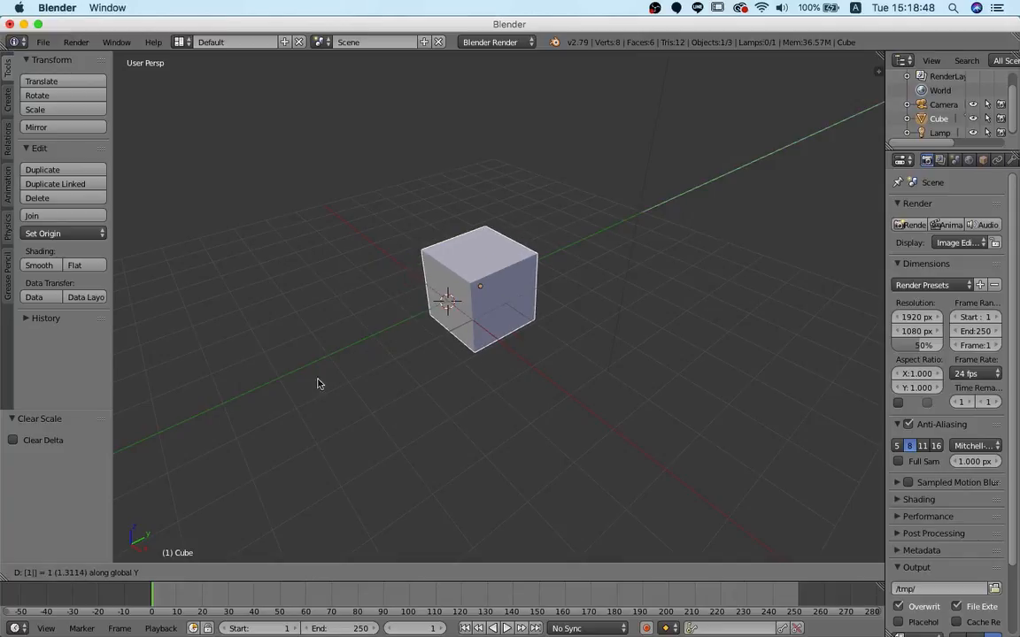
mouse_move(133, 547)
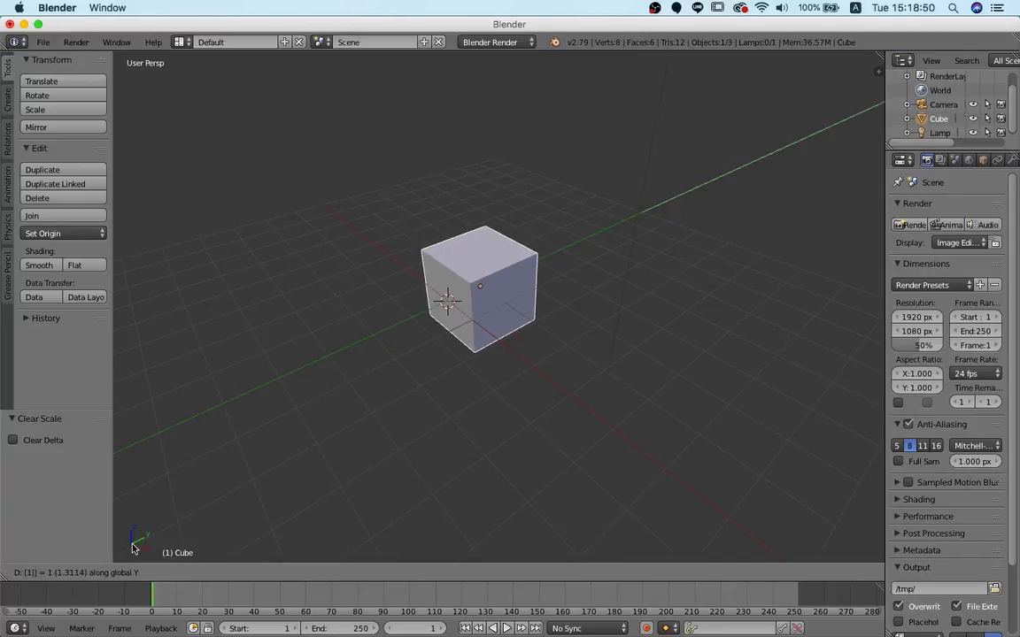
mouse_move(124, 549)
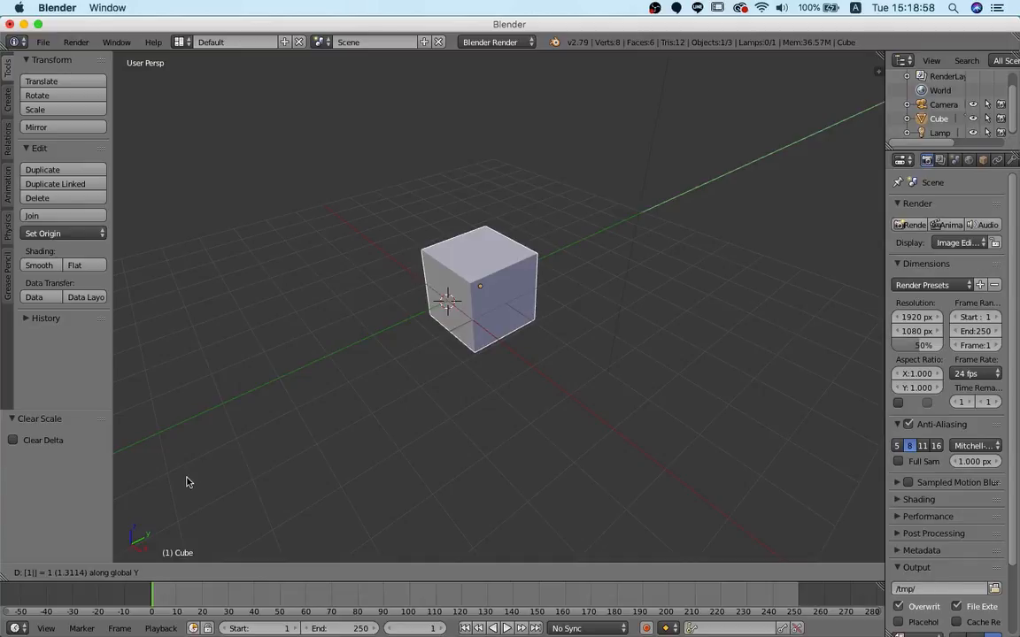
mouse_move(204, 474)
text(3)
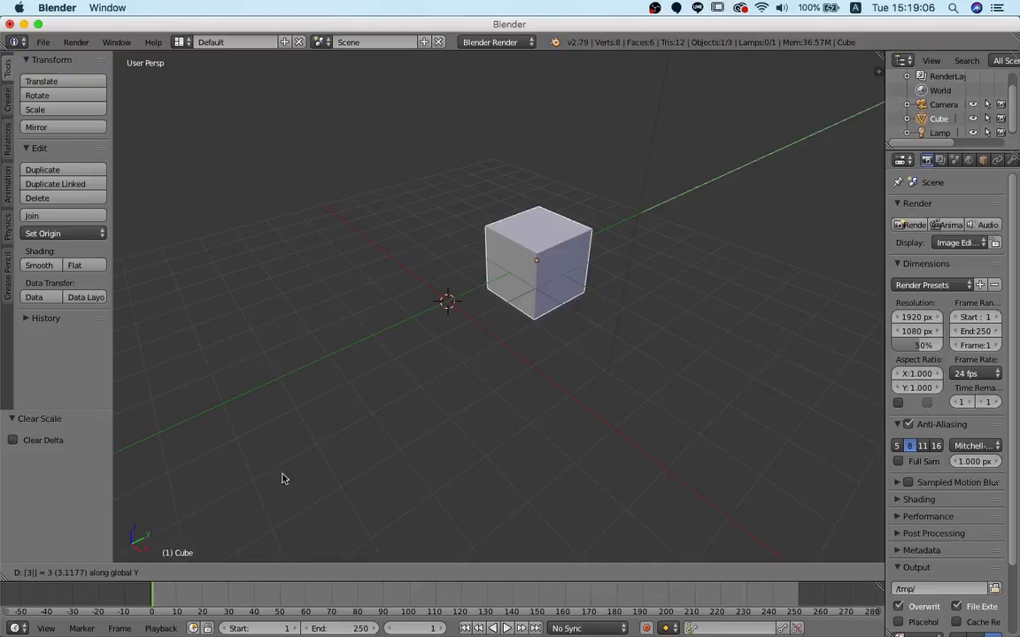
mouse_move(470, 389)
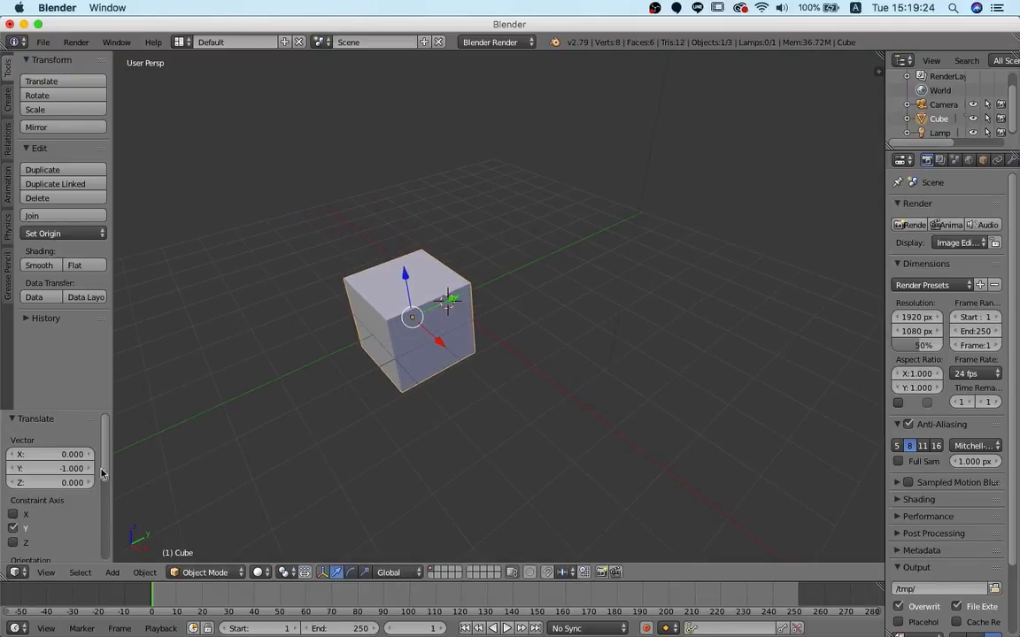
mouse_move(511, 283)
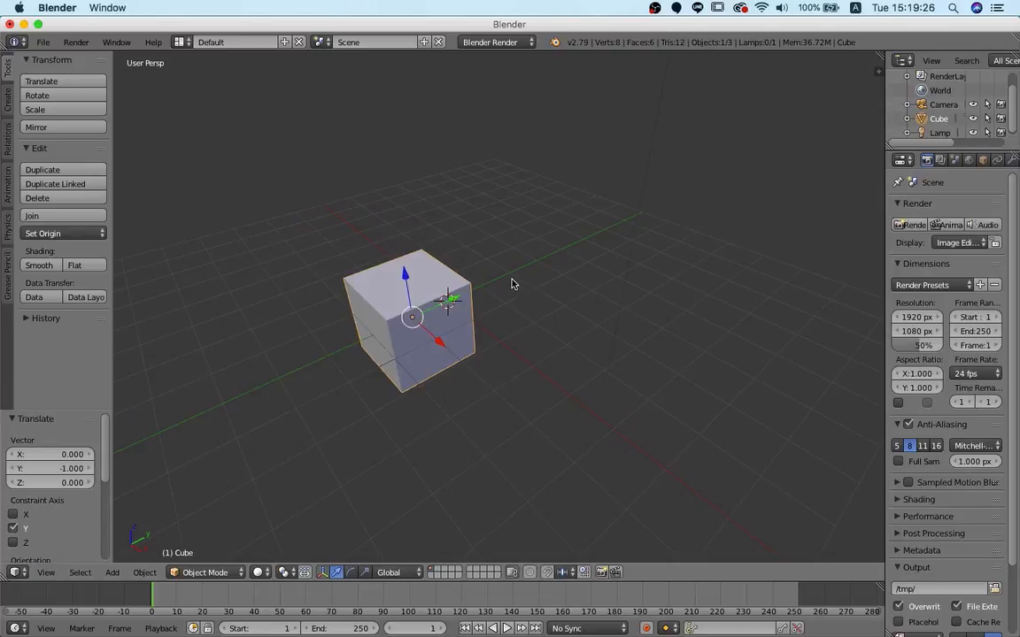
mouse_move(522, 238)
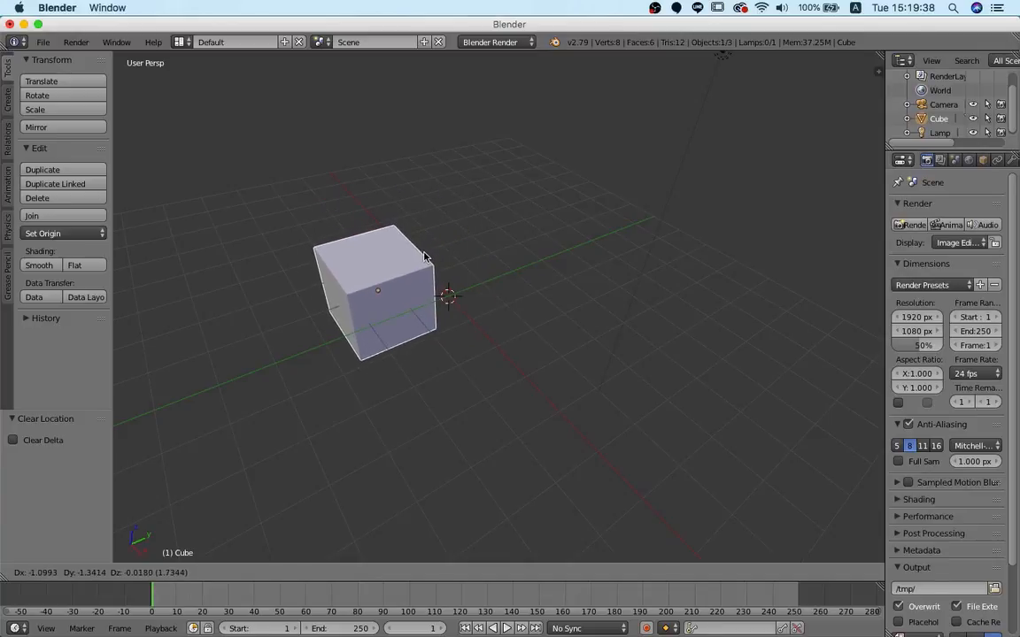
Slide the cube several units across the ground plane with its height locked.
drag(425, 257, 344, 249)
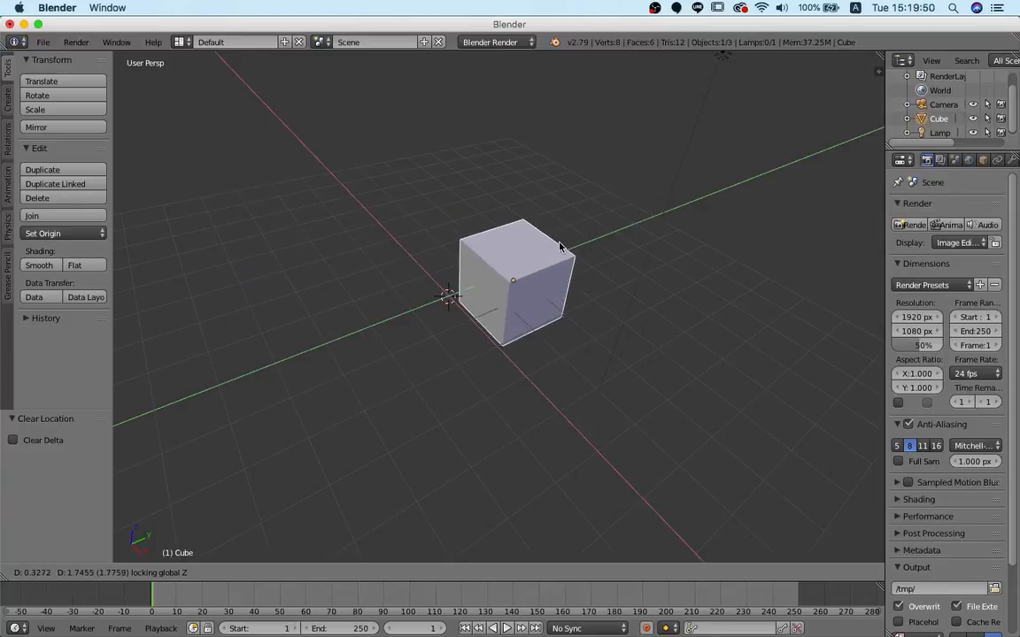
drag(513, 279, 586, 344)
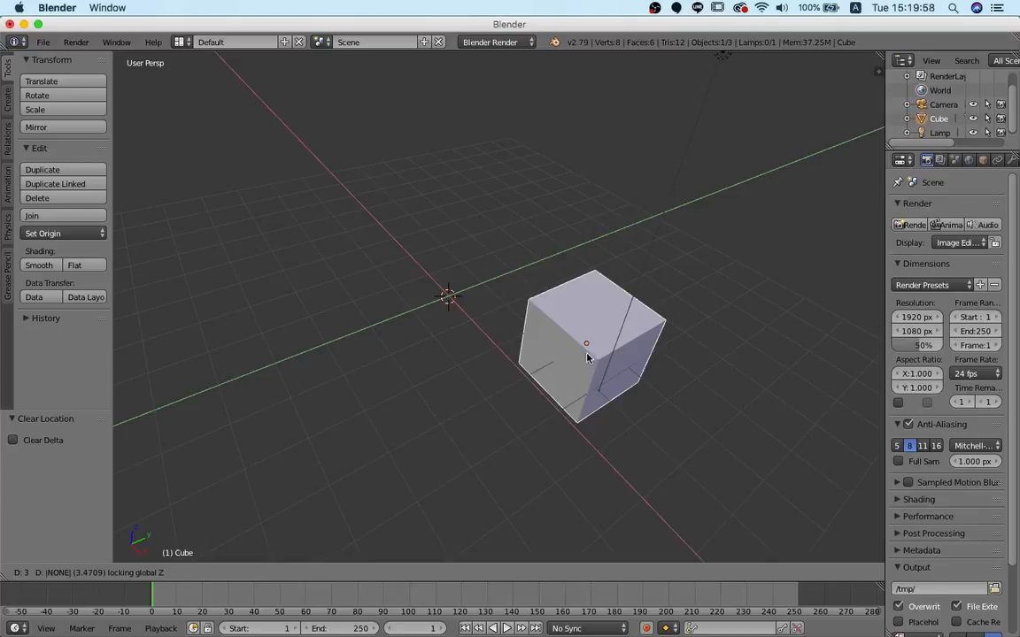
mouse_move(156, 503)
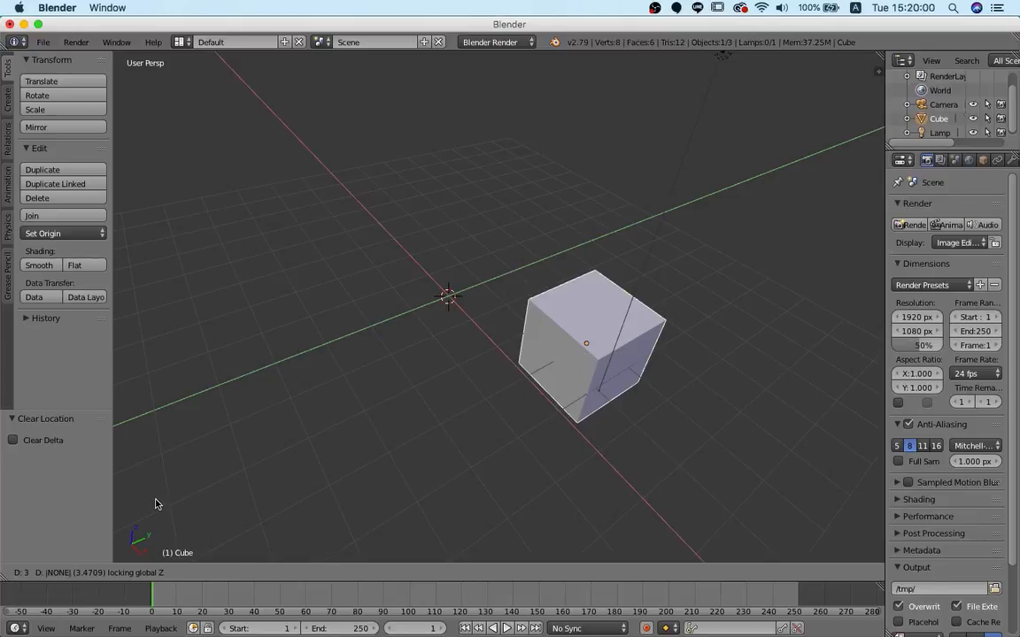
mouse_move(182, 487)
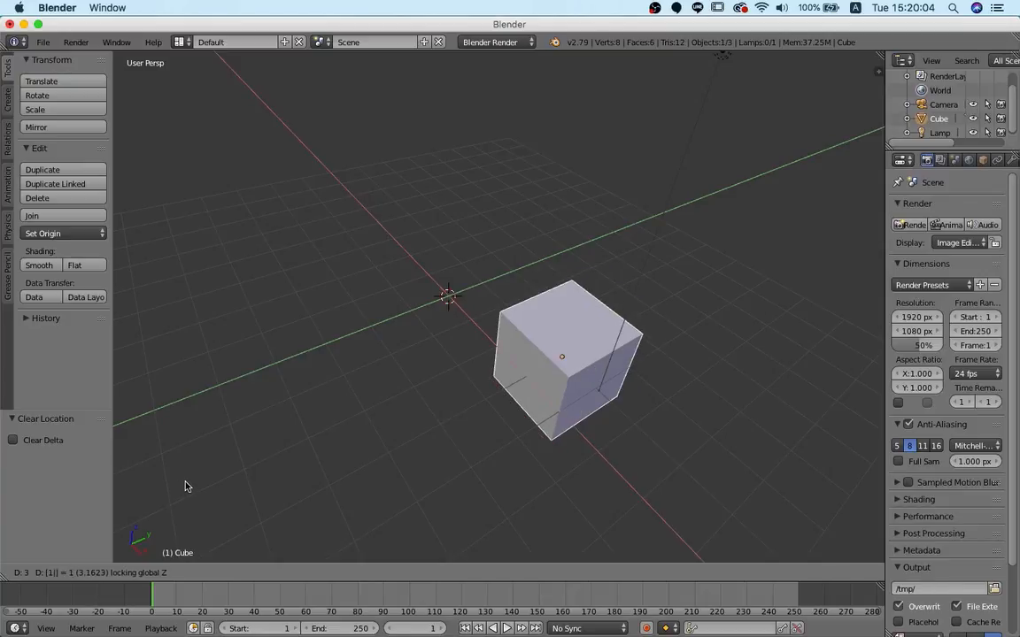
mouse_move(220, 474)
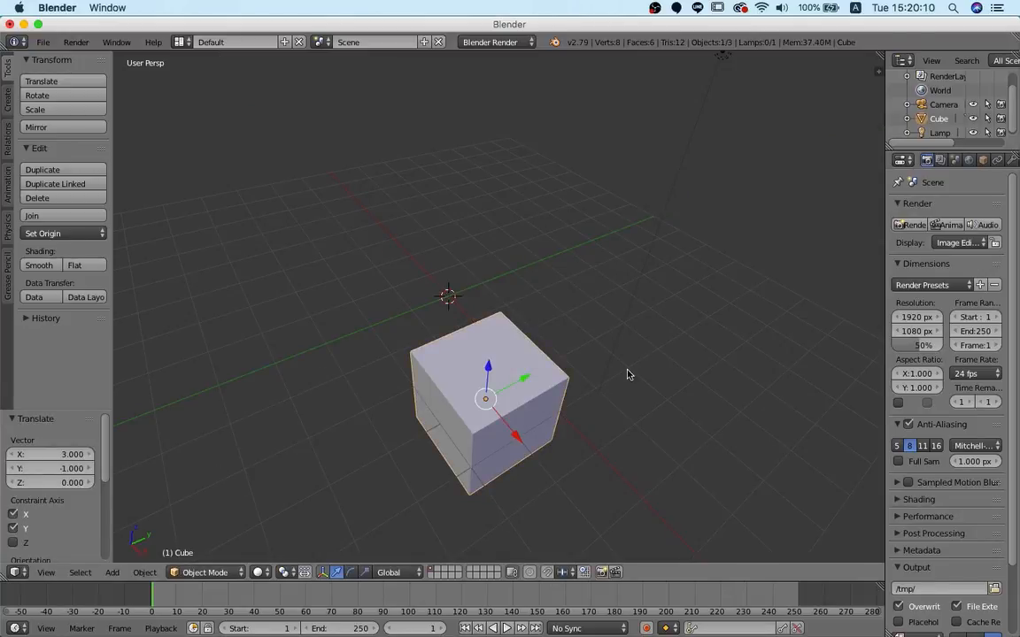
mouse_move(659, 382)
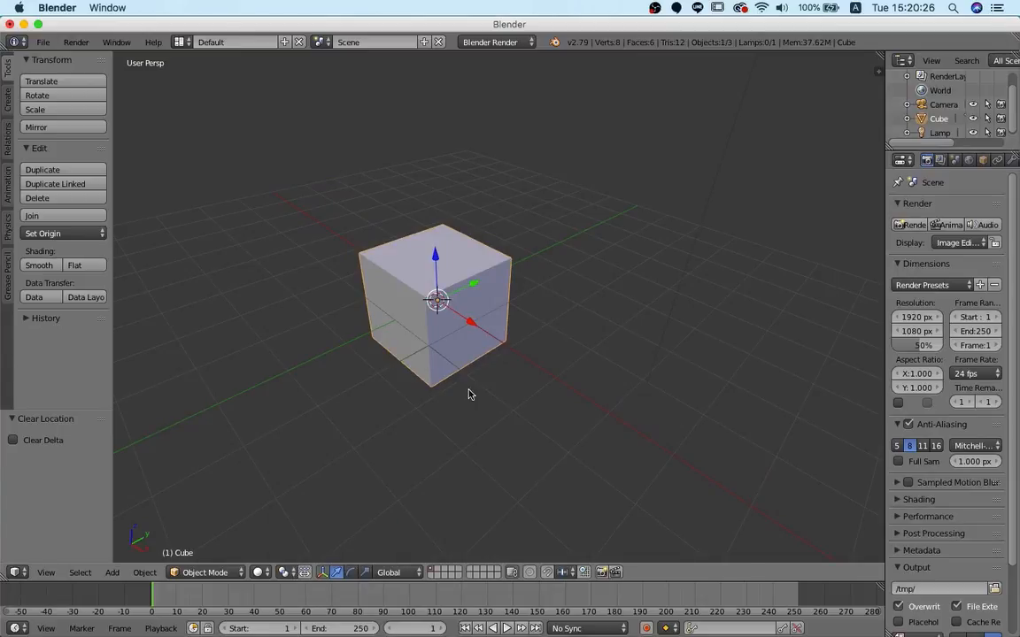
mouse_move(469, 391)
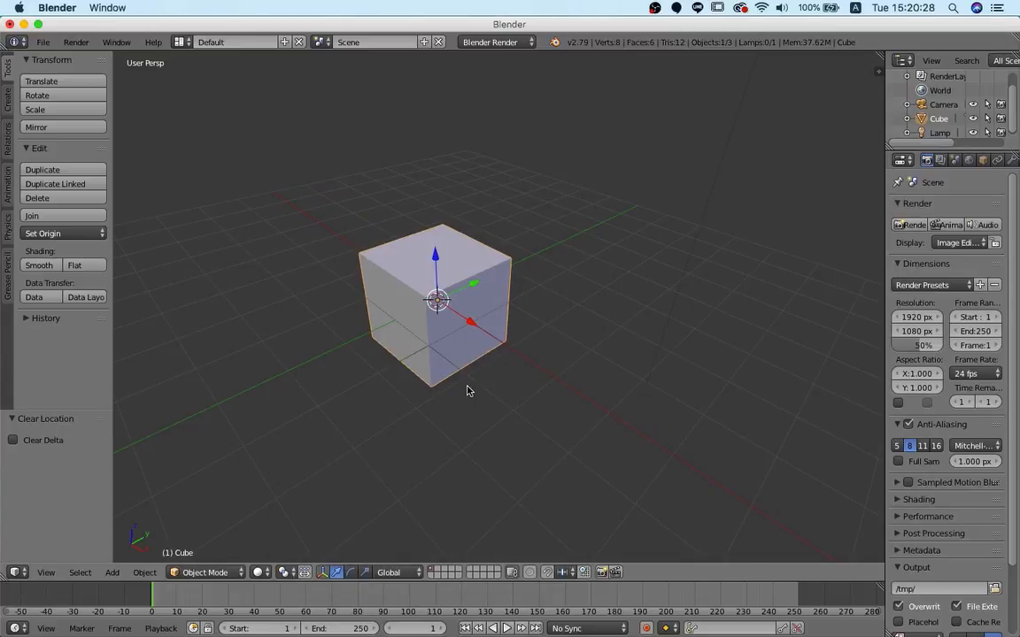
mouse_move(452, 382)
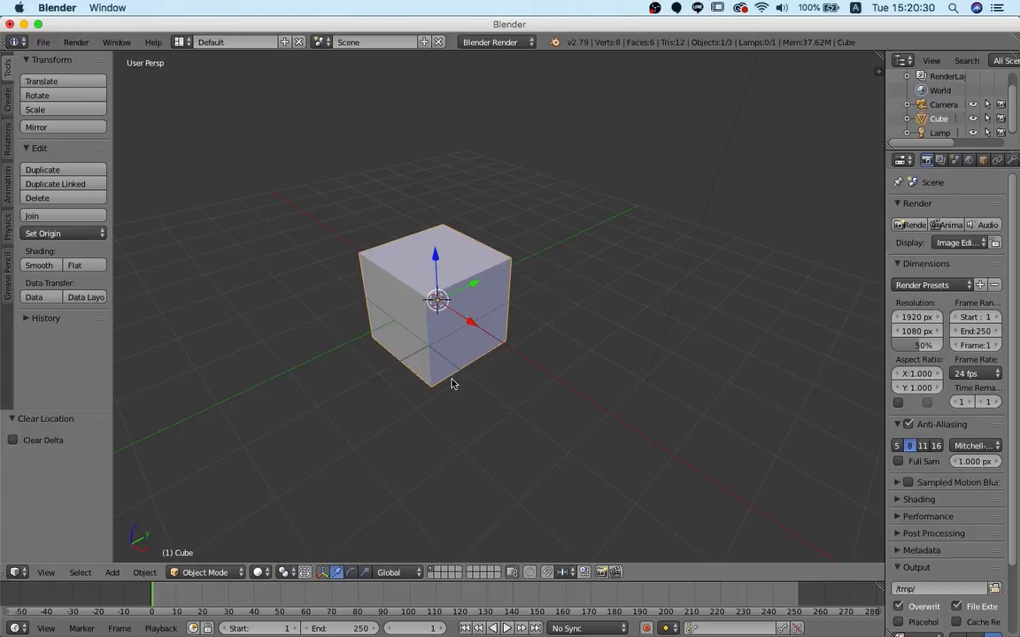
mouse_move(467, 365)
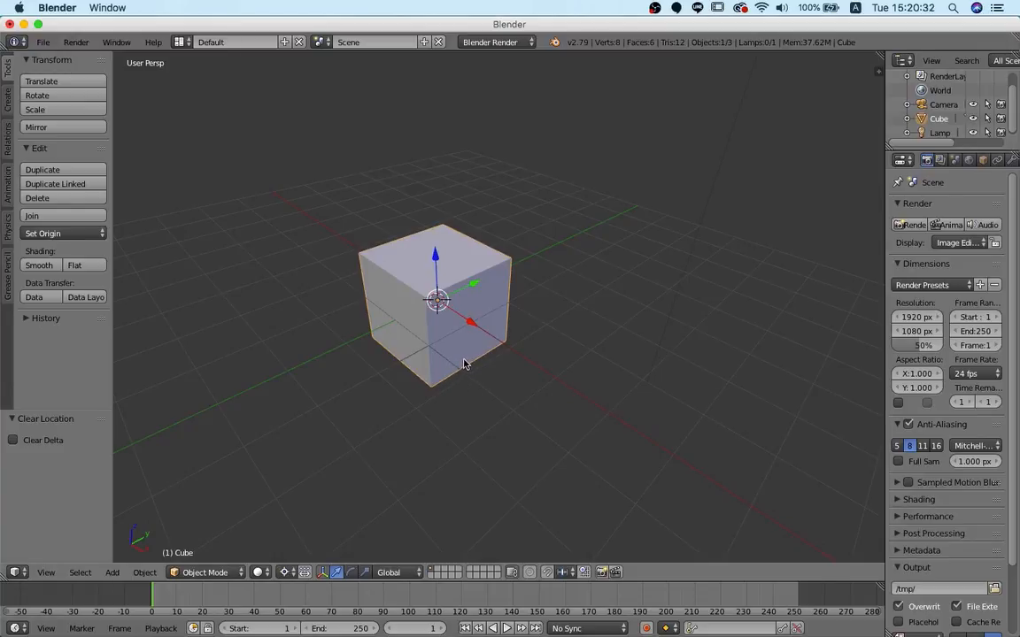
drag(435, 301, 340, 232)
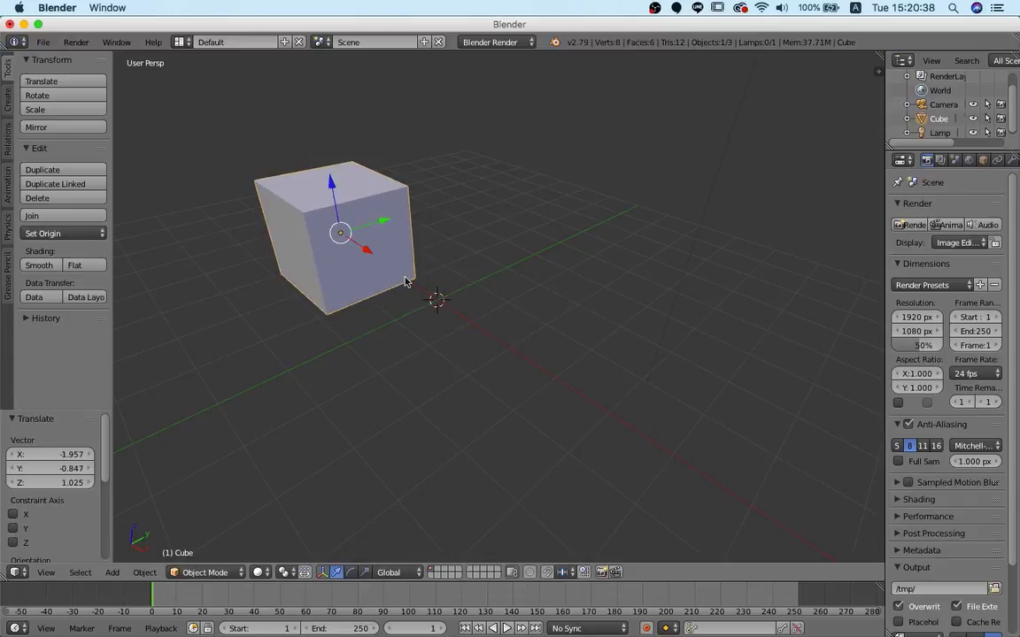
mouse_move(345, 318)
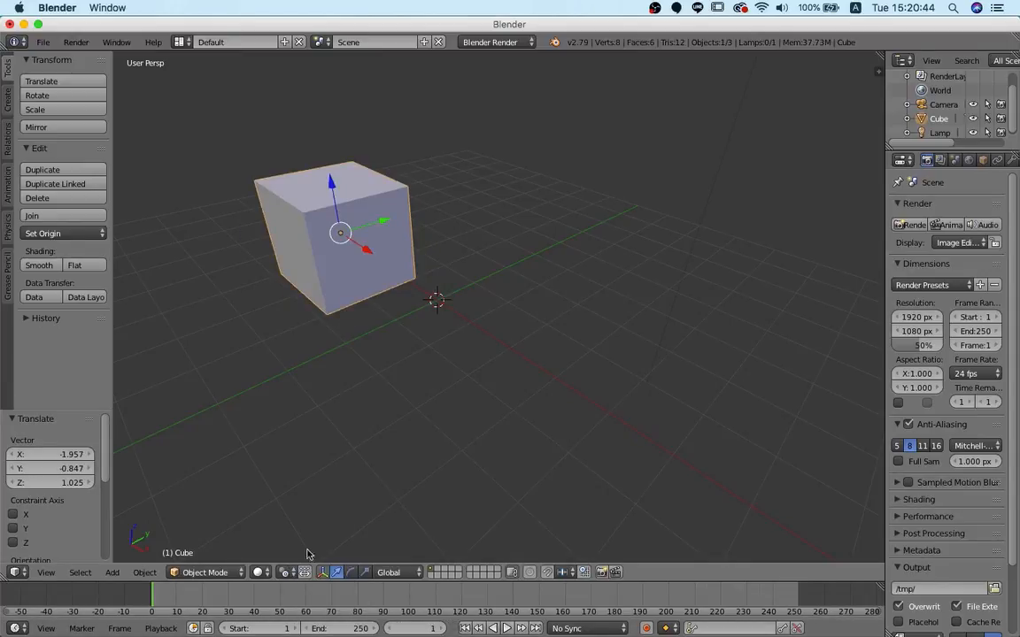
click(287, 572)
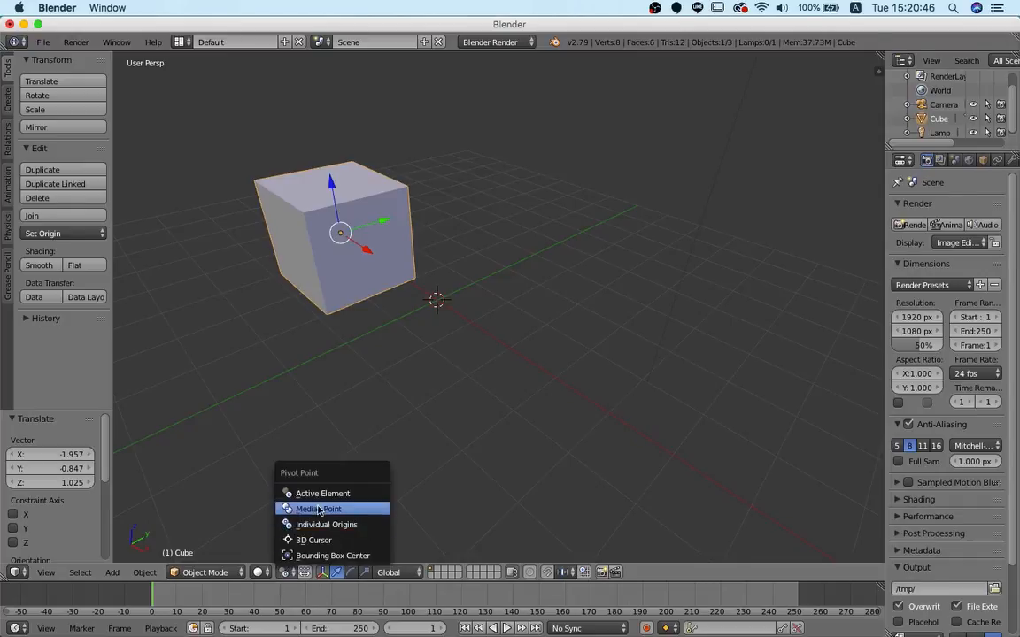
click(319, 508)
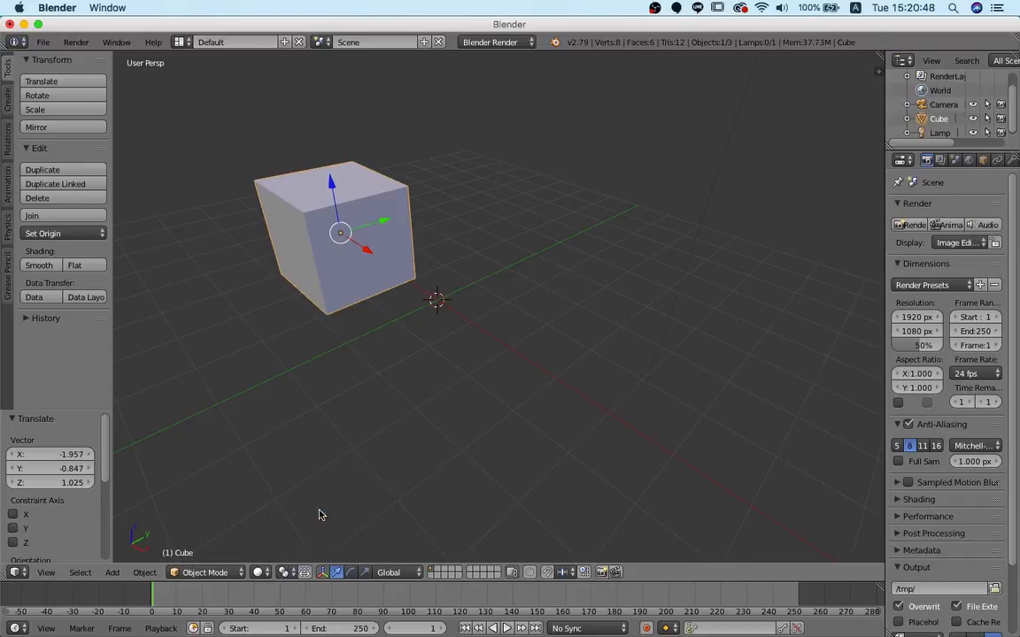
click(387, 572)
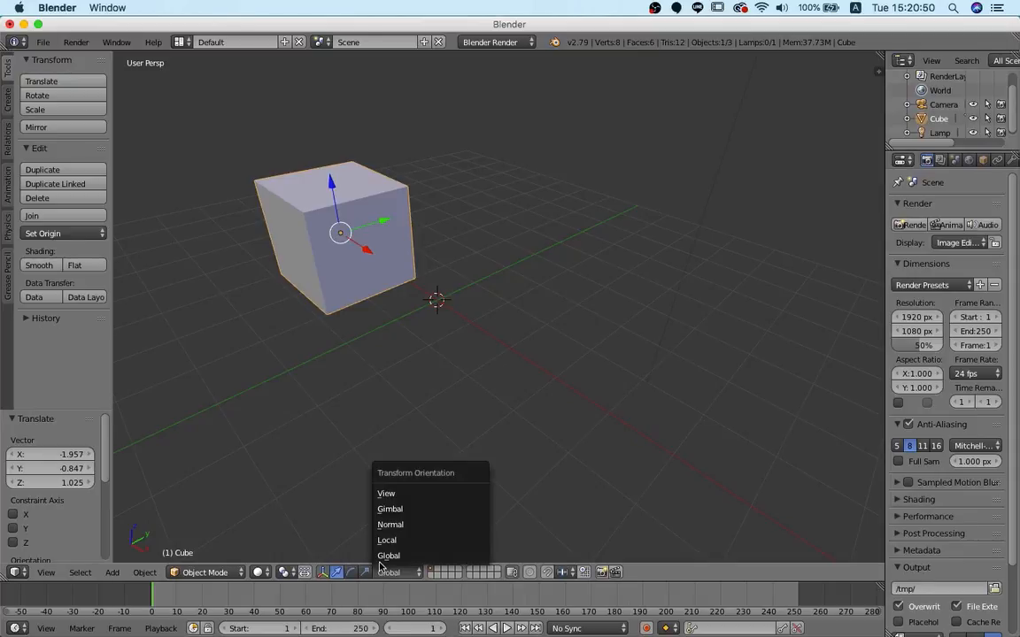
mouse_move(390, 508)
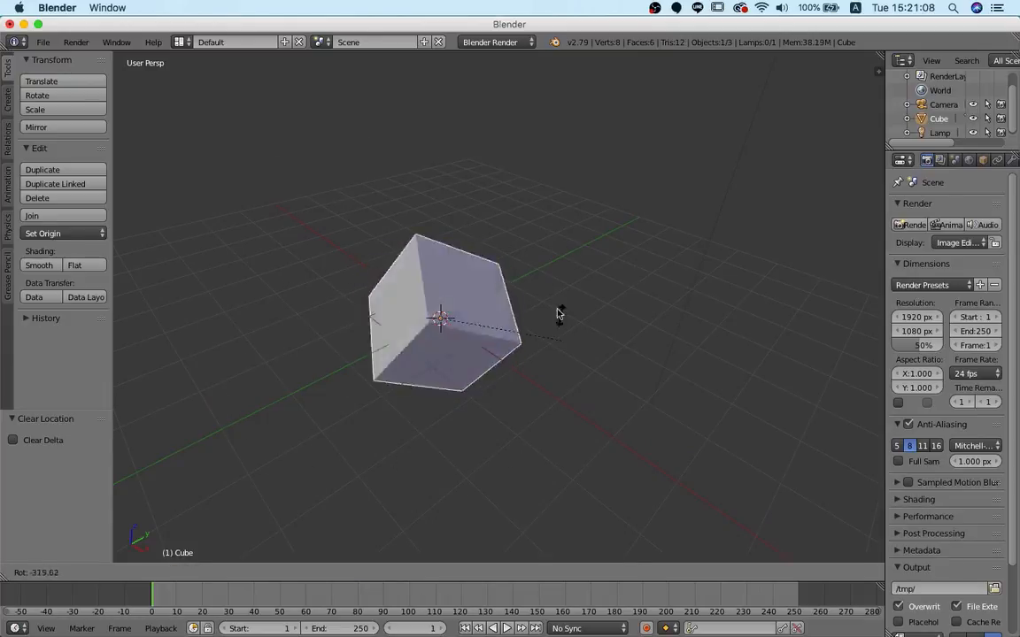
drag(560, 313, 510, 404)
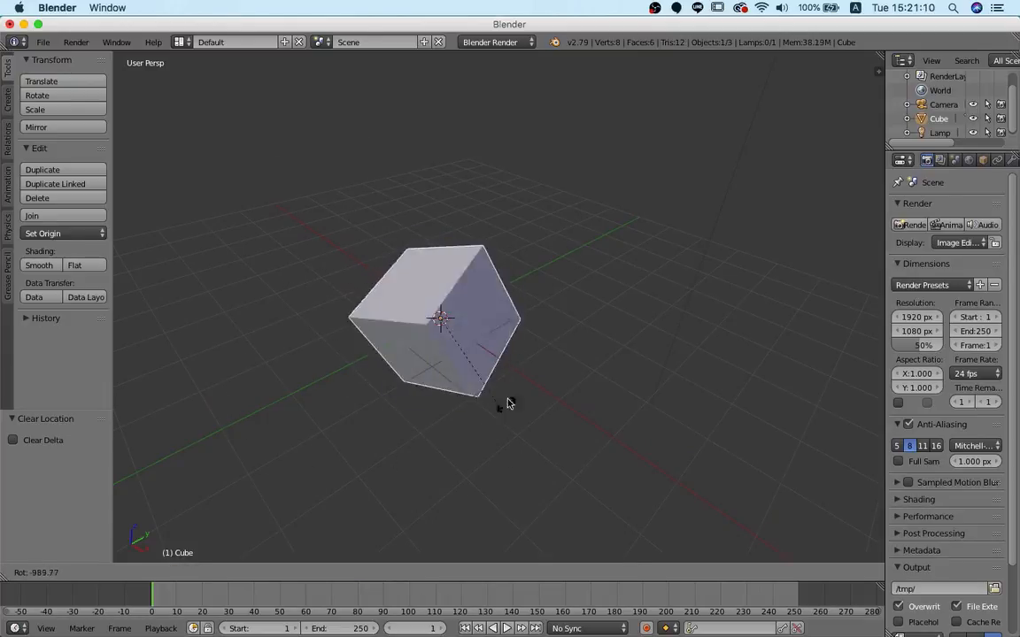
drag(510, 404, 470, 318)
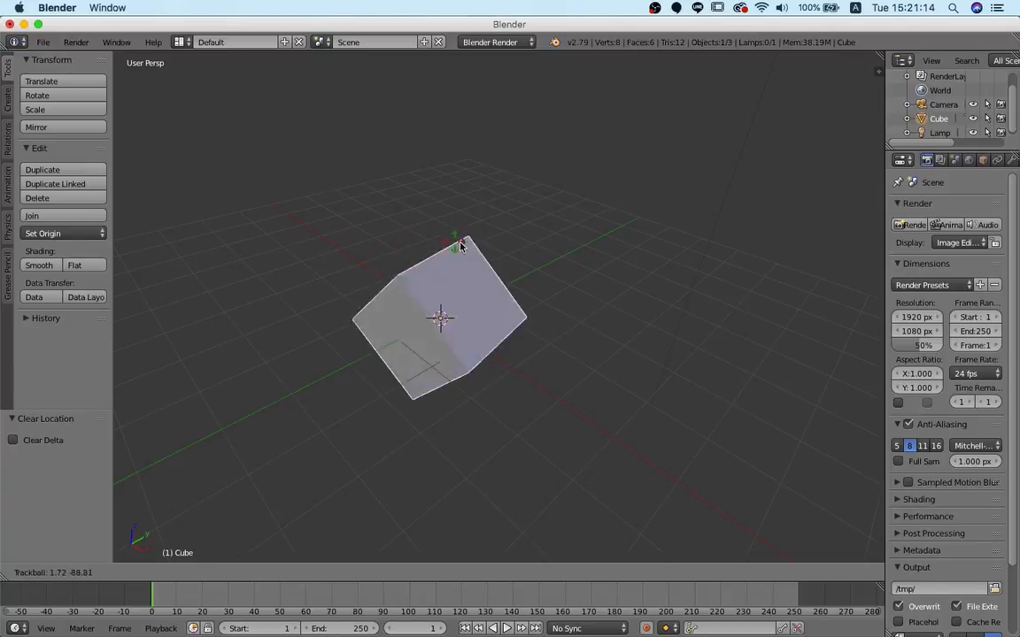
drag(460, 248, 481, 333)
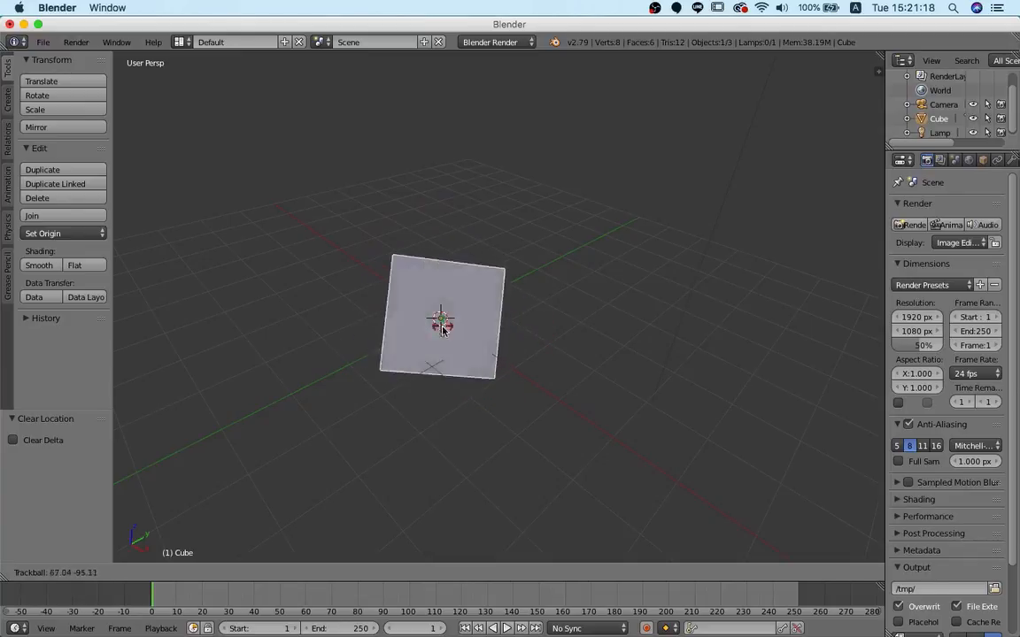
drag(443, 319, 399, 265)
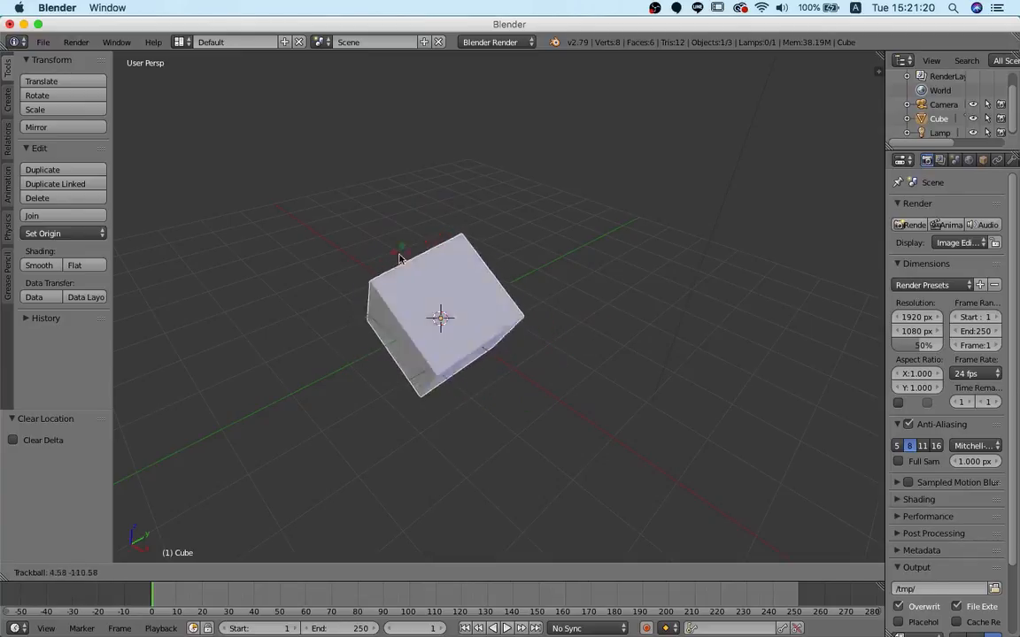
drag(398, 257, 452, 375)
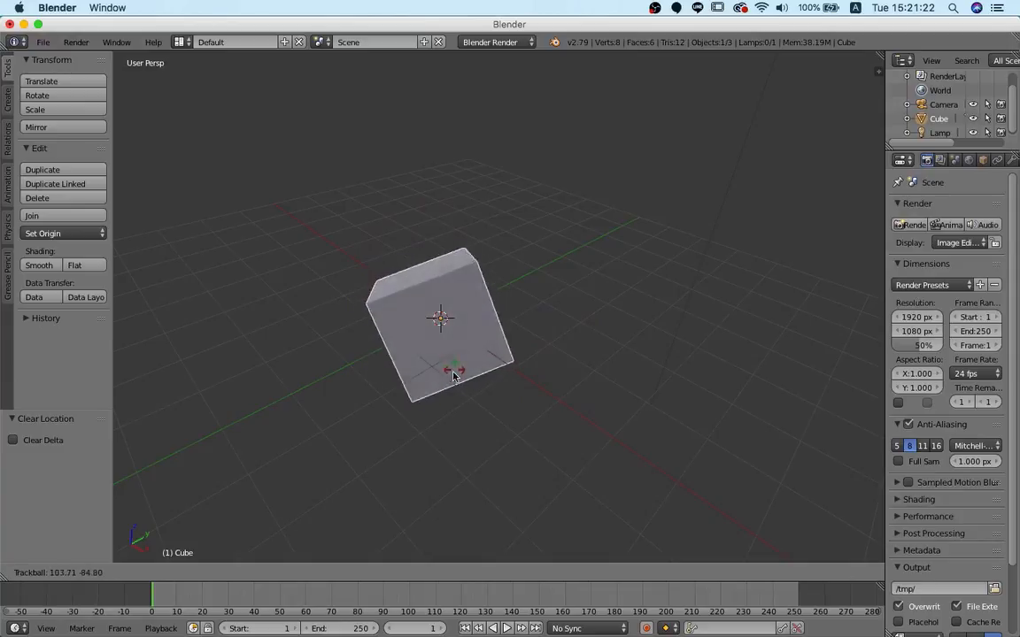
drag(456, 371, 433, 337)
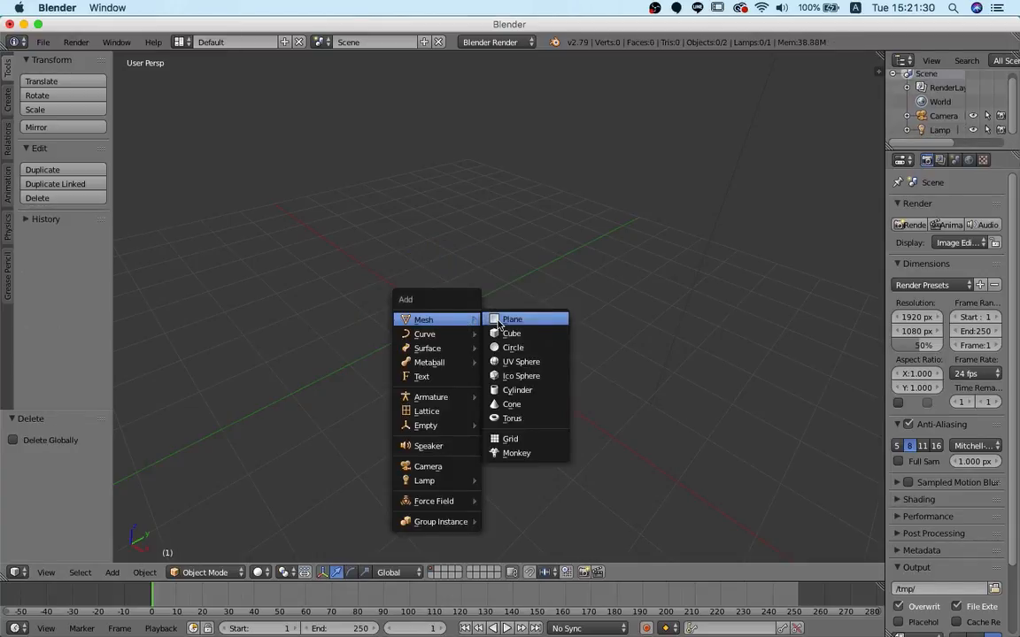
Add a plane mesh and switch to a flat orthographic side view for extruding.
click(512, 319)
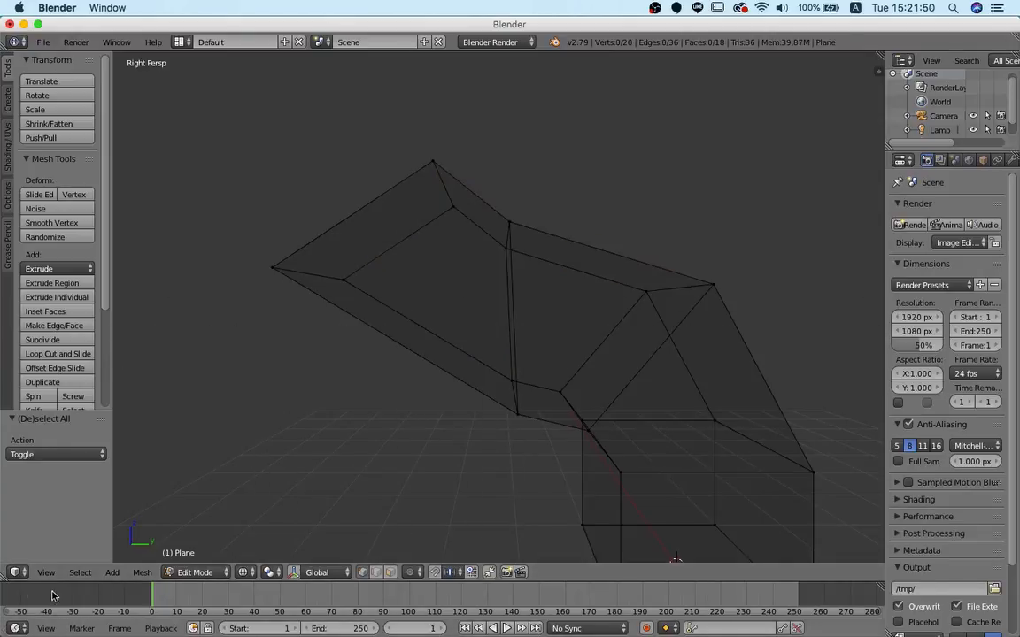
click(46, 574)
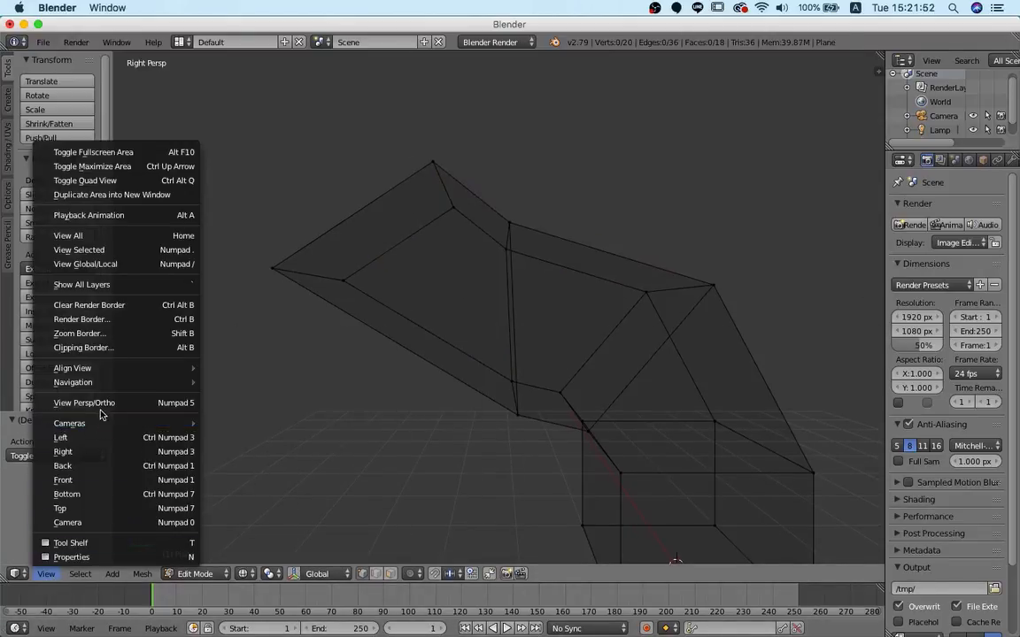
click(64, 451)
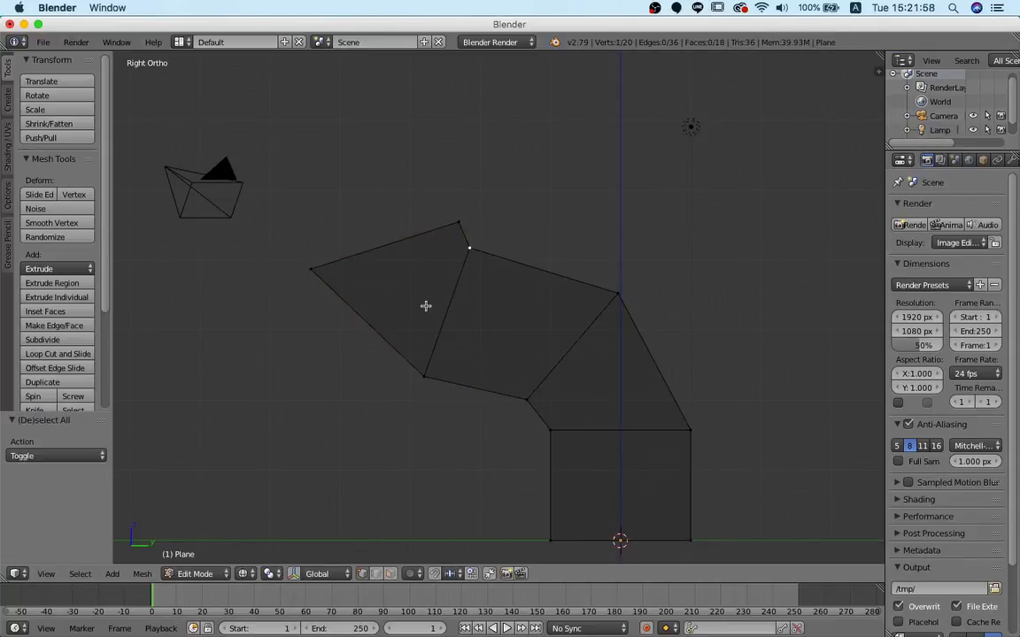
Select the top edge of the bend, inspect it in 3D and add extra edge loops.
drag(425, 306, 570, 354)
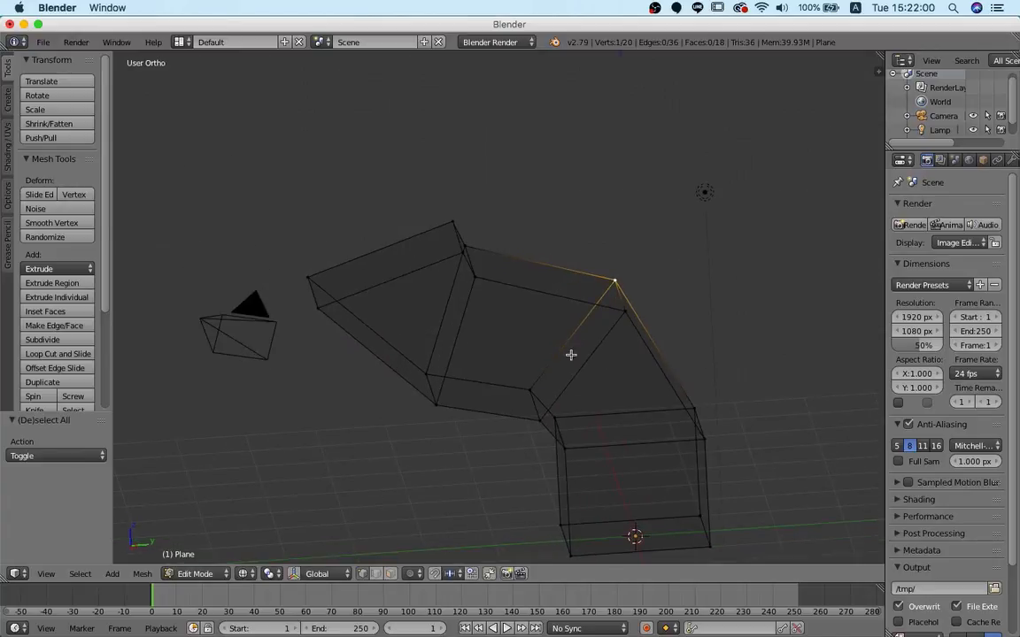
click(32, 396)
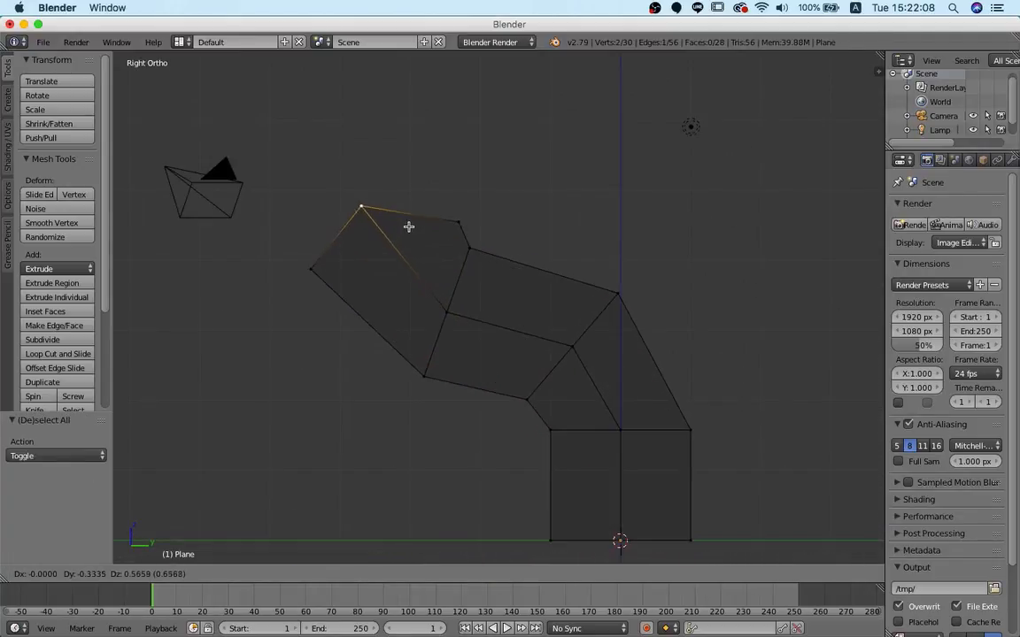
drag(361, 209, 353, 216)
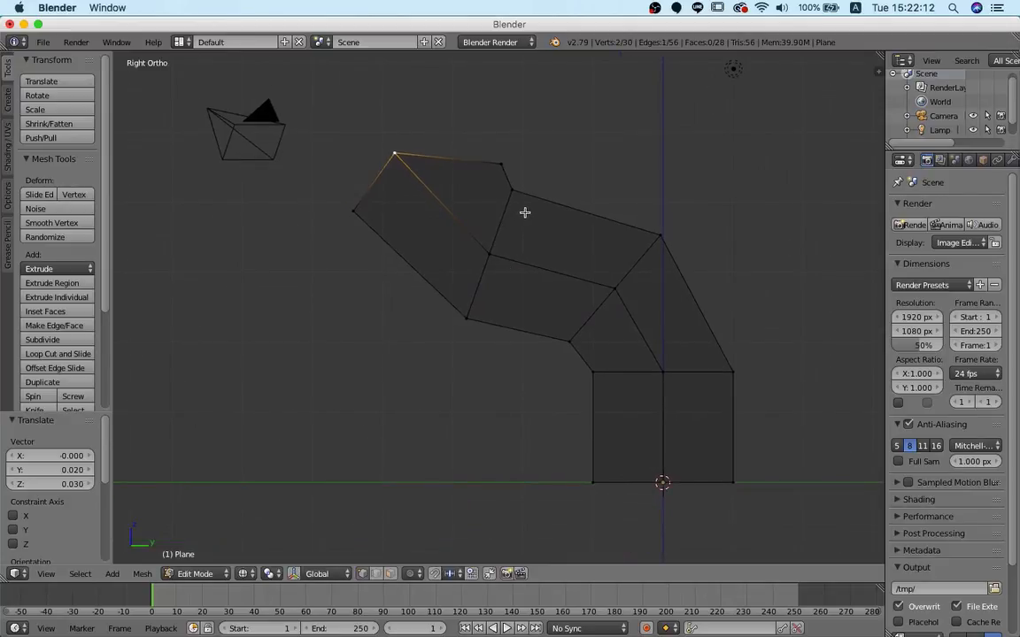
drag(524, 212, 512, 305)
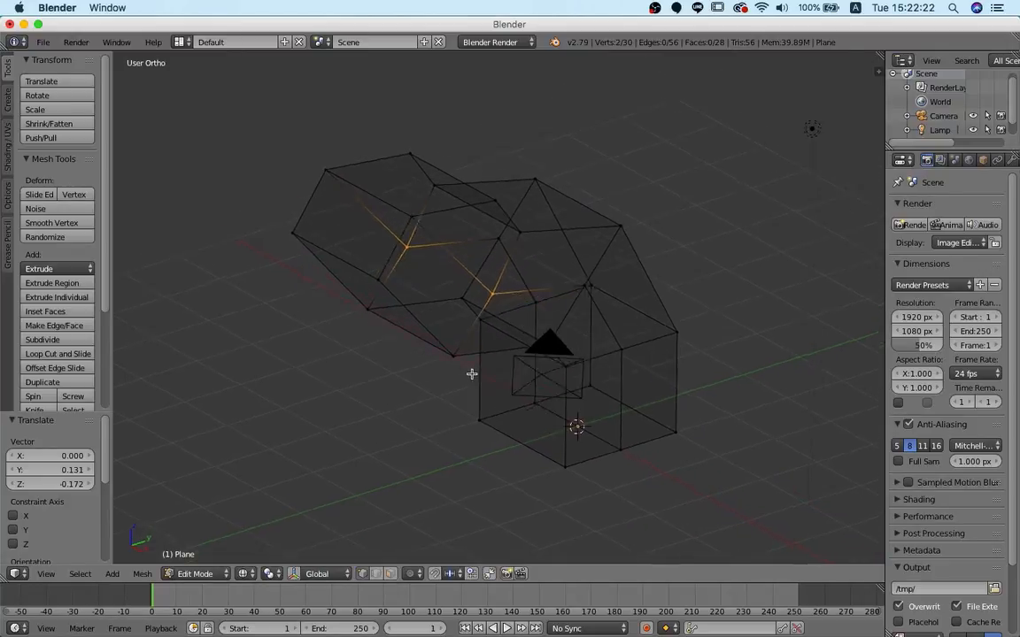
drag(471, 371, 725, 481)
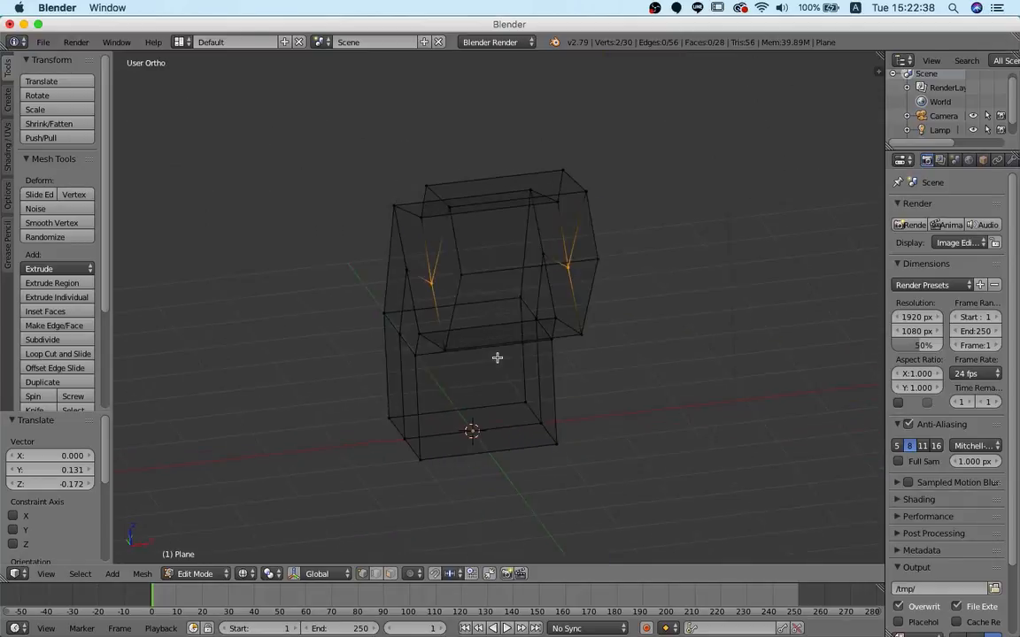
key(7)
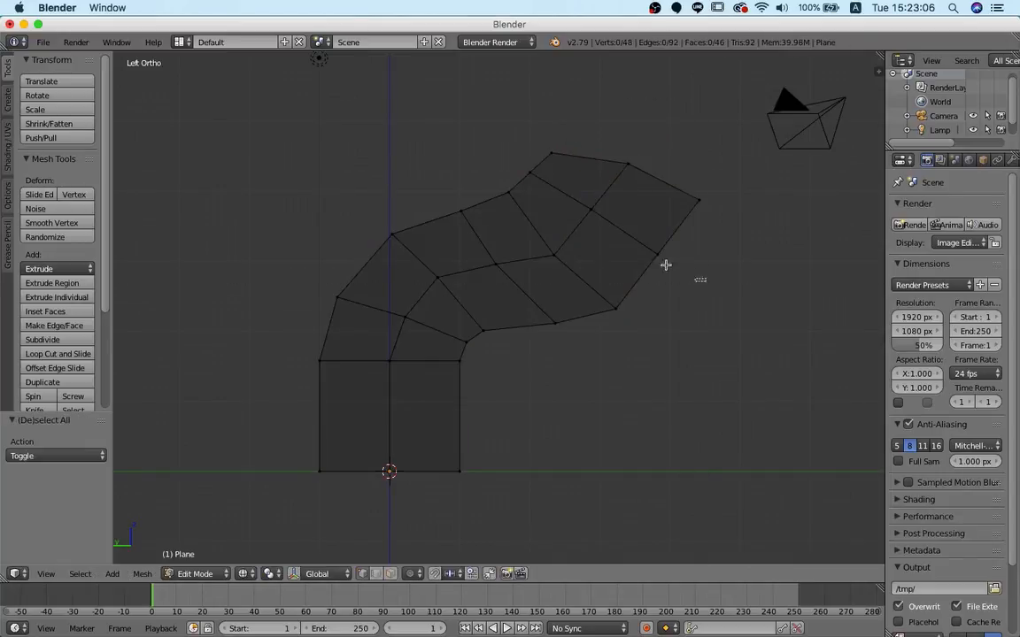
Smooth the top of the bend by adjusting a vertex, then return to Object Mode.
drag(666, 265, 540, 198)
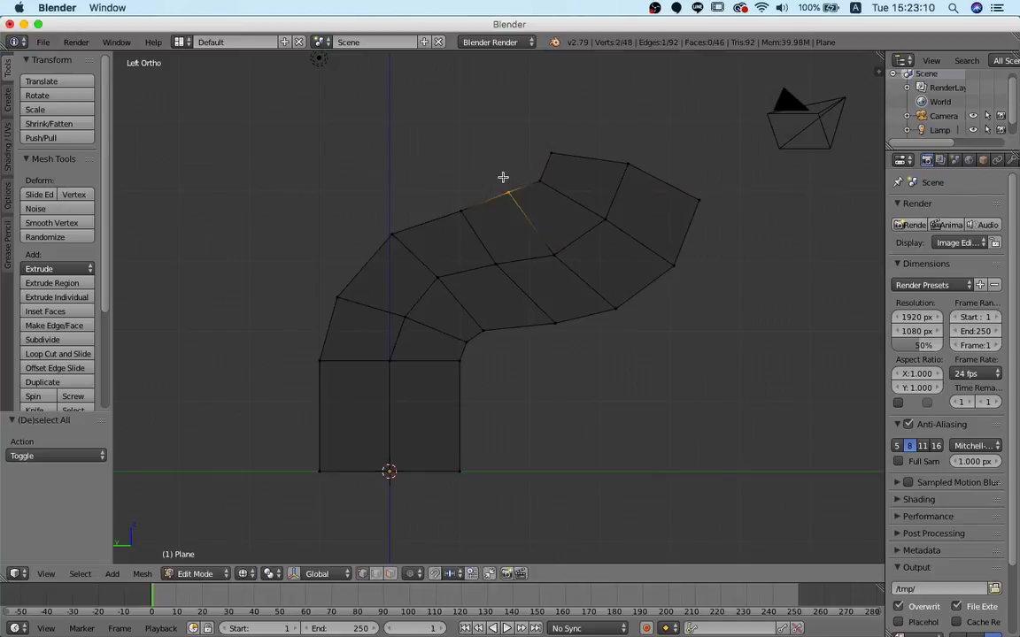
drag(502, 177, 609, 223)
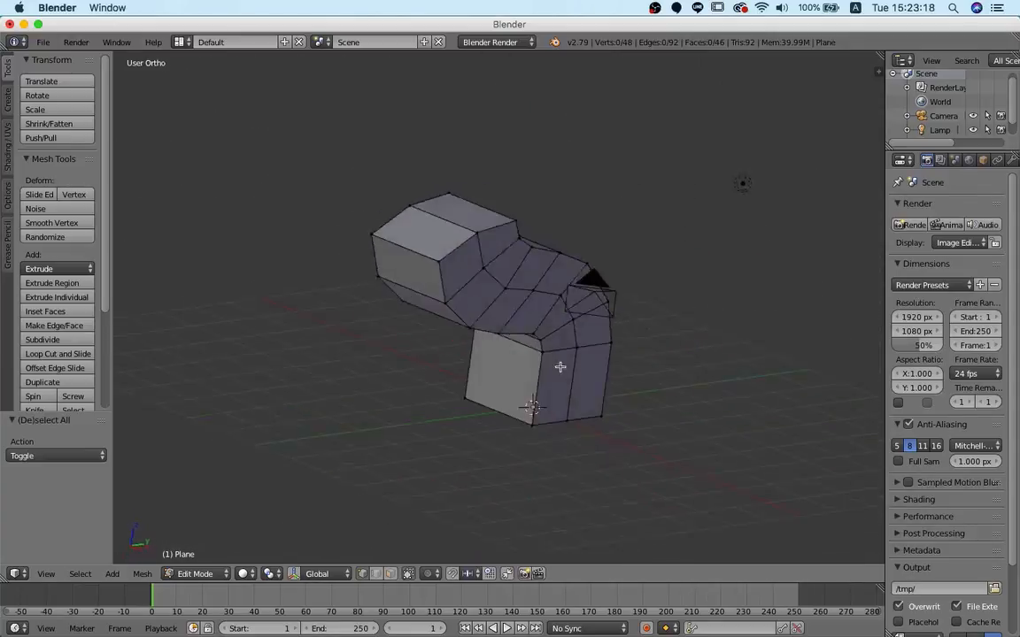
key(Tab)
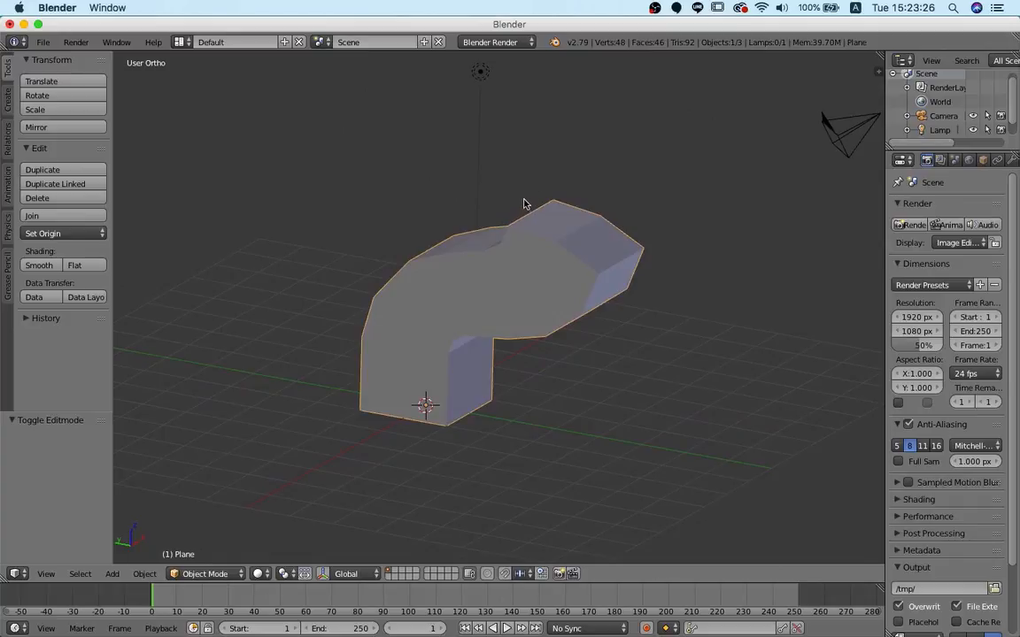
mouse_move(571, 207)
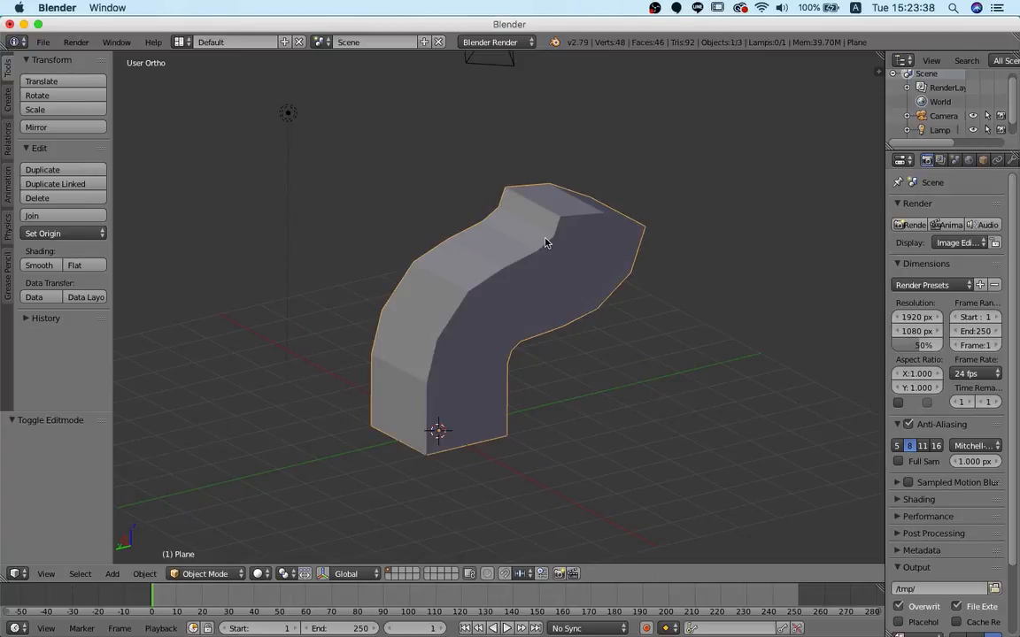
mouse_move(626, 131)
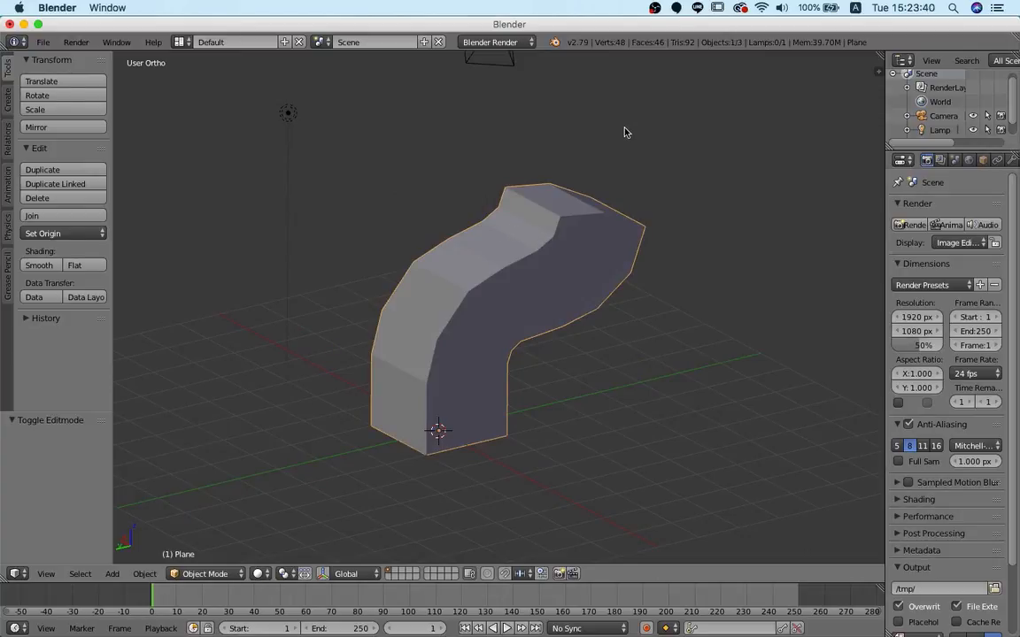